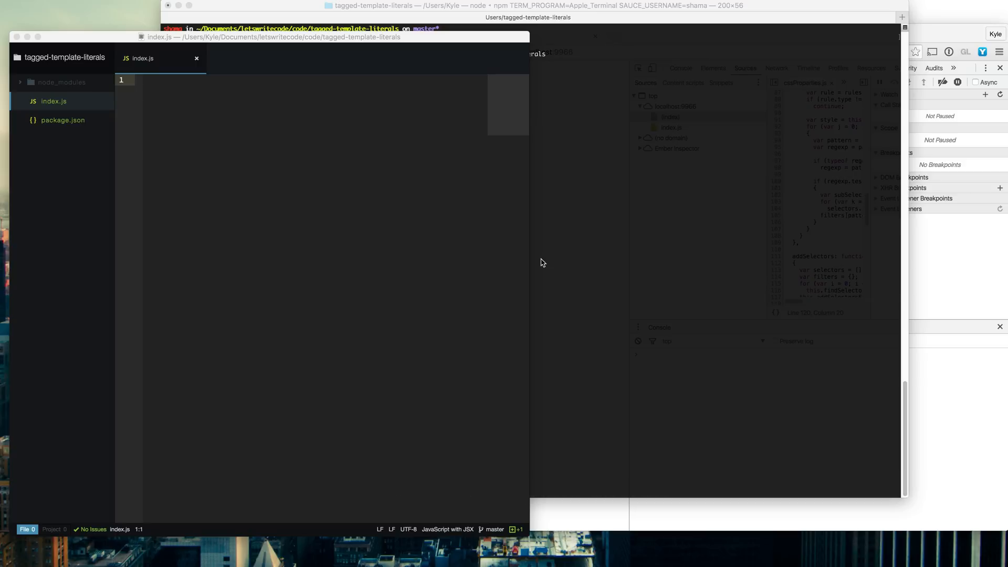
# Define a multi-line bears template string listing Polar, Brown and Grizzly
pyautogui.click(289, 80)
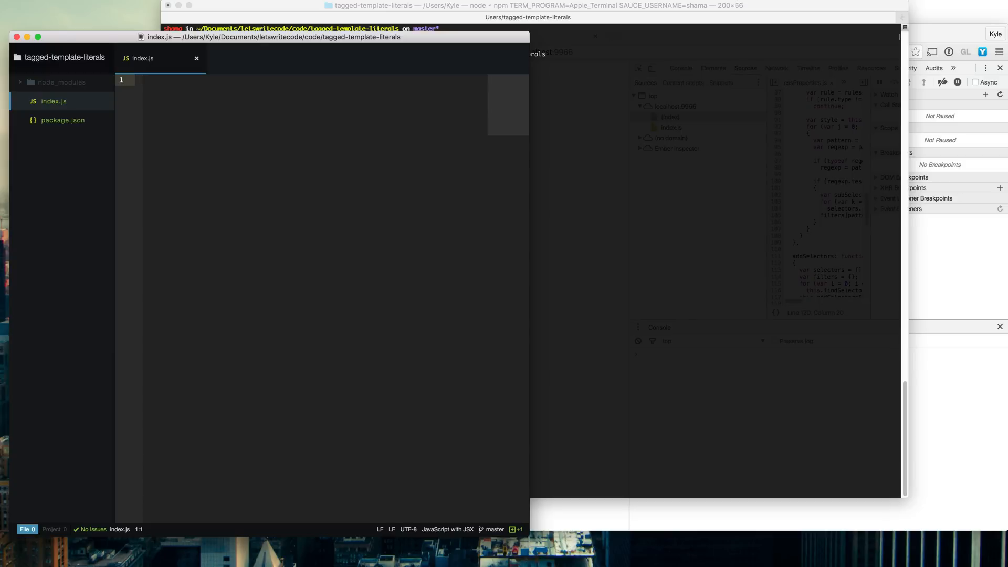
pyautogui.click(193, 80)
pyautogui.write('va')
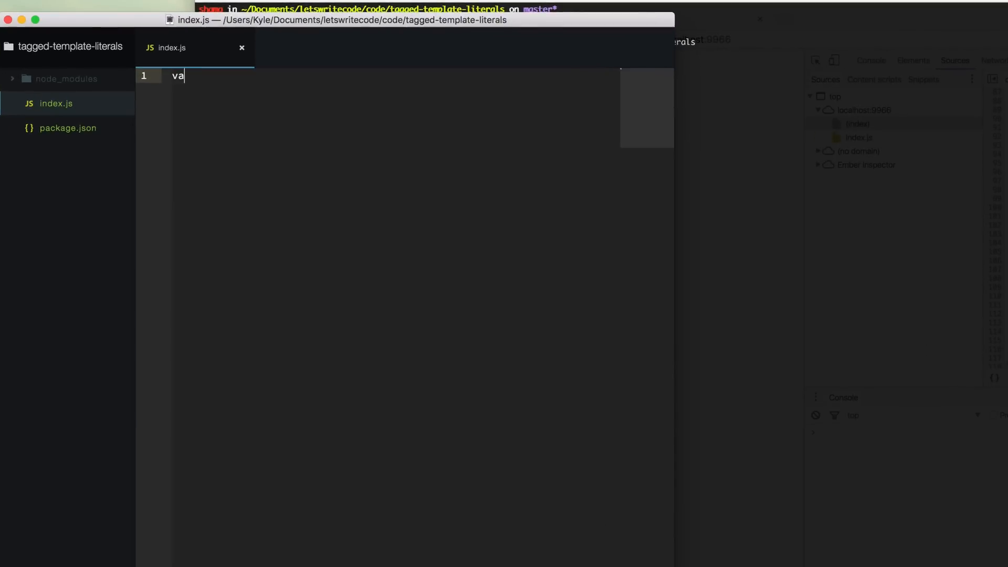
pyautogui.write('r bears = `')
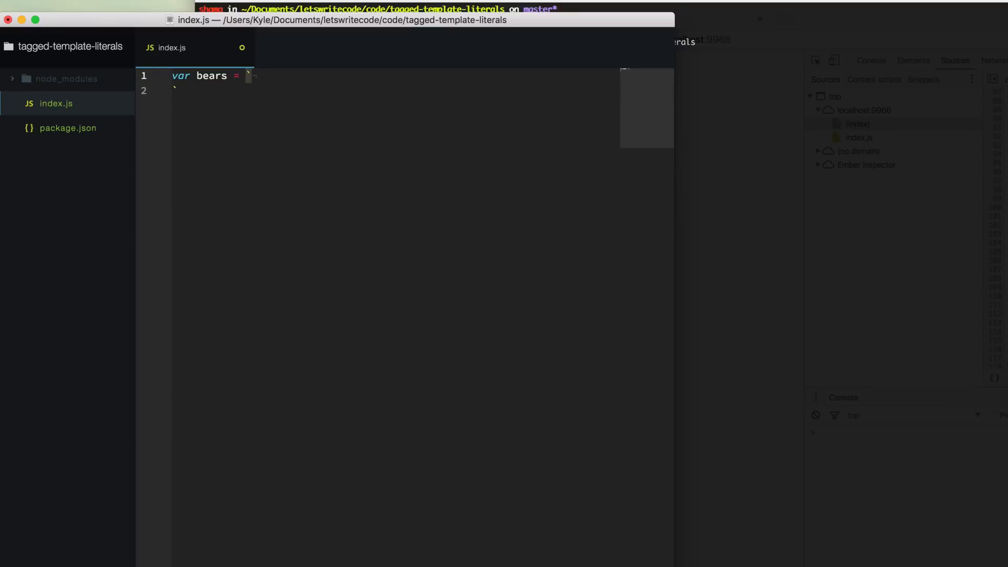
pyautogui.write('P')
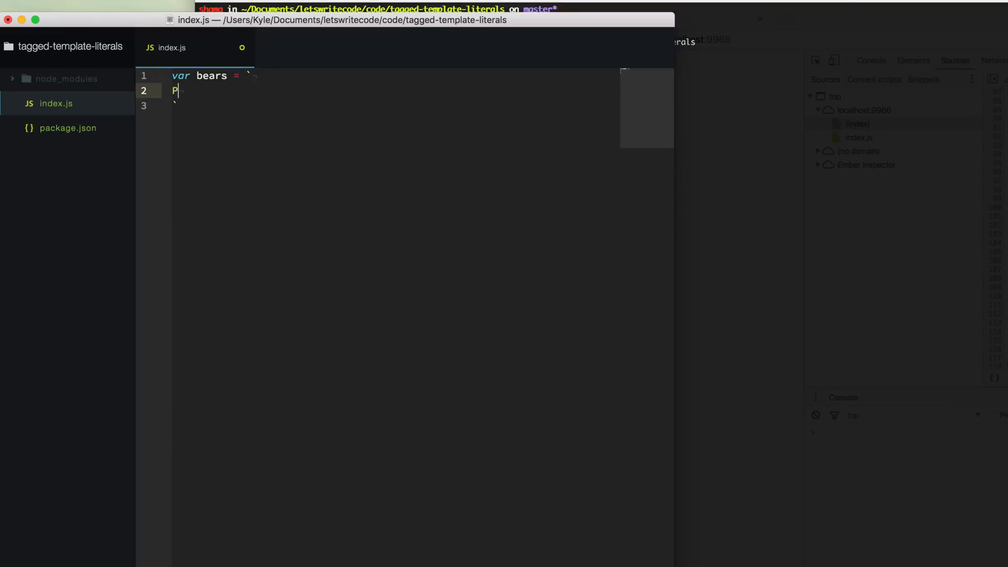
pyautogui.write('olar')
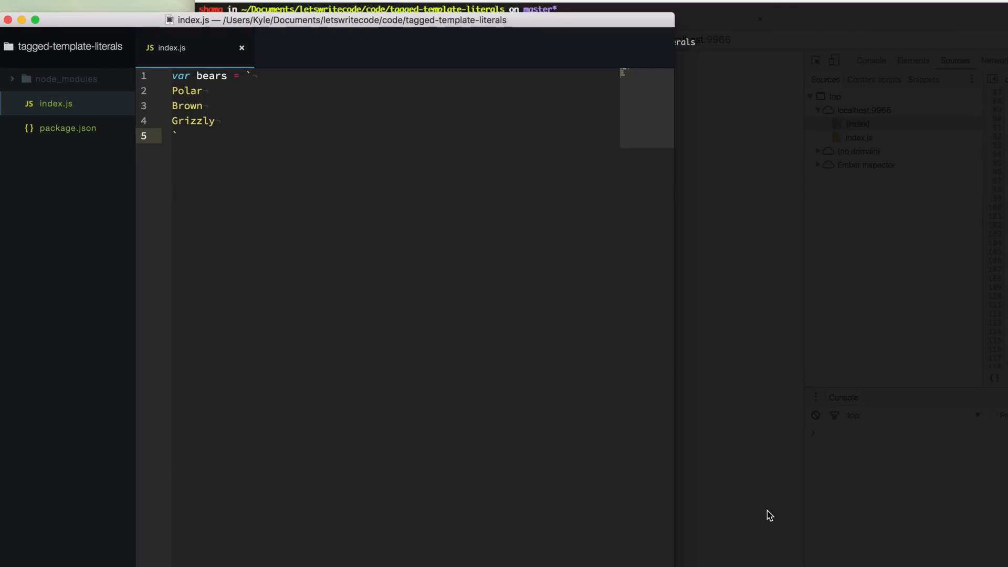
# Set out to `Bears: ${bears.split('\n').join(', ')}` and log it with console.log
pyautogui.write('var out =')
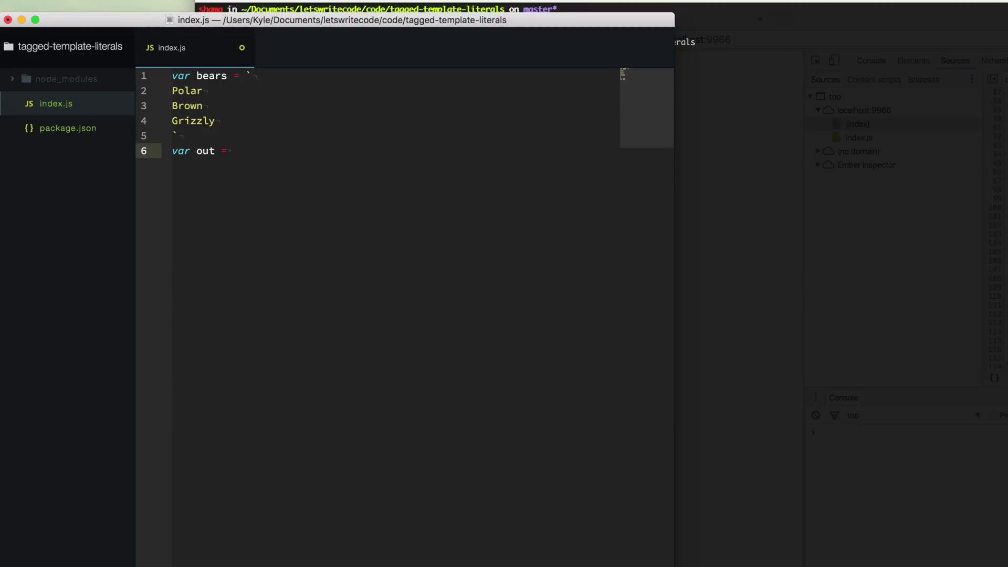
pyautogui.write('`Bears')
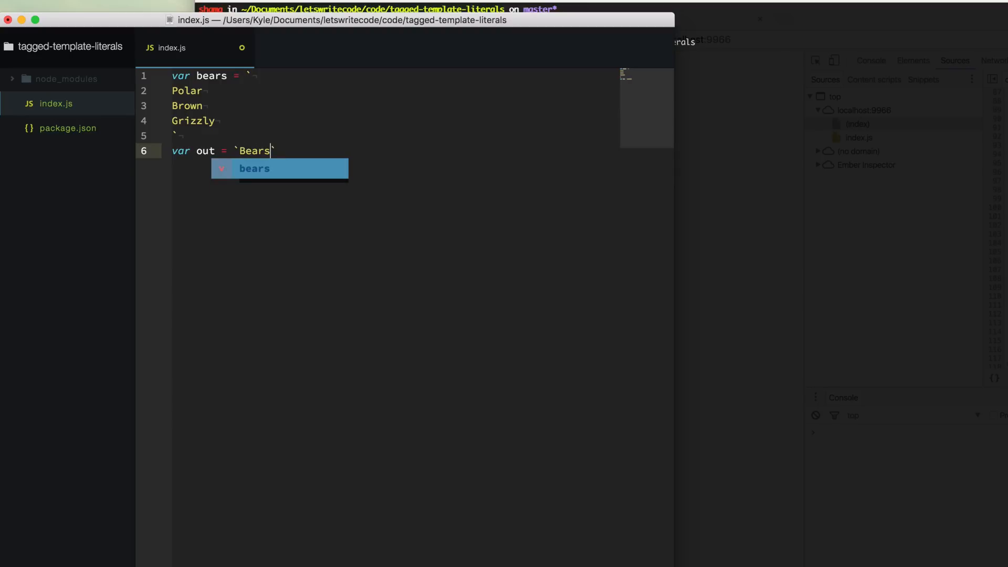
pyautogui.write(': $')
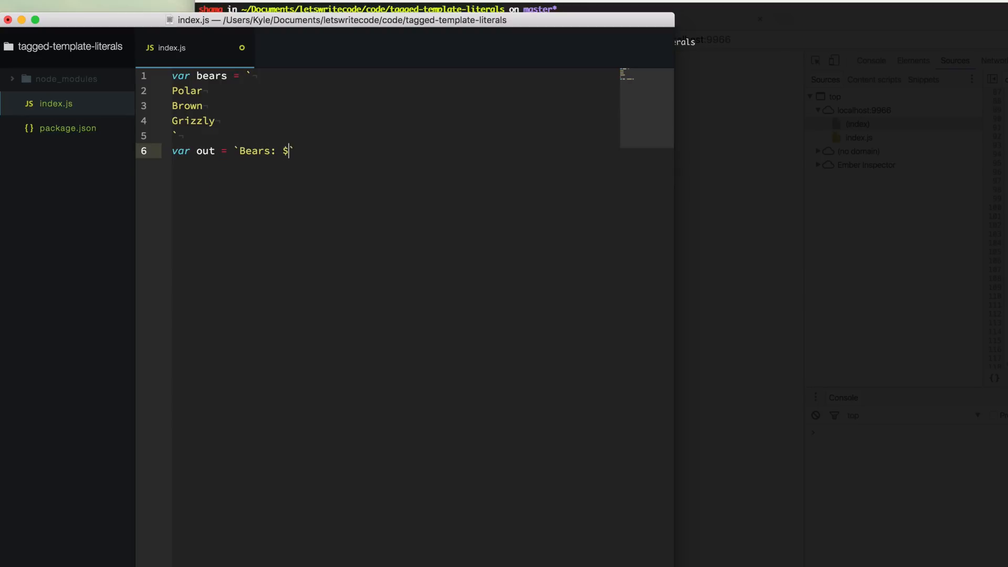
pyautogui.write('{}')
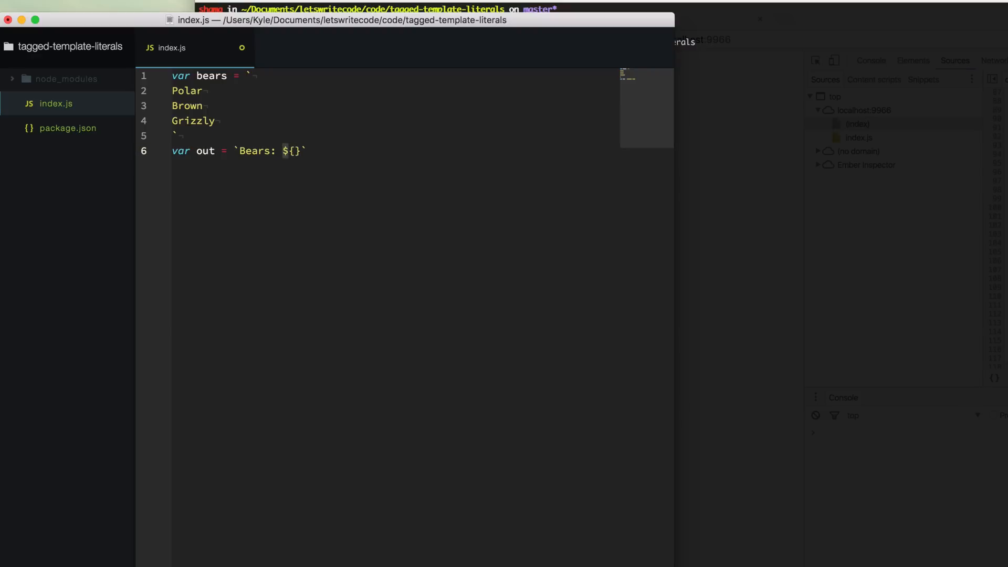
pyautogui.click(290, 150)
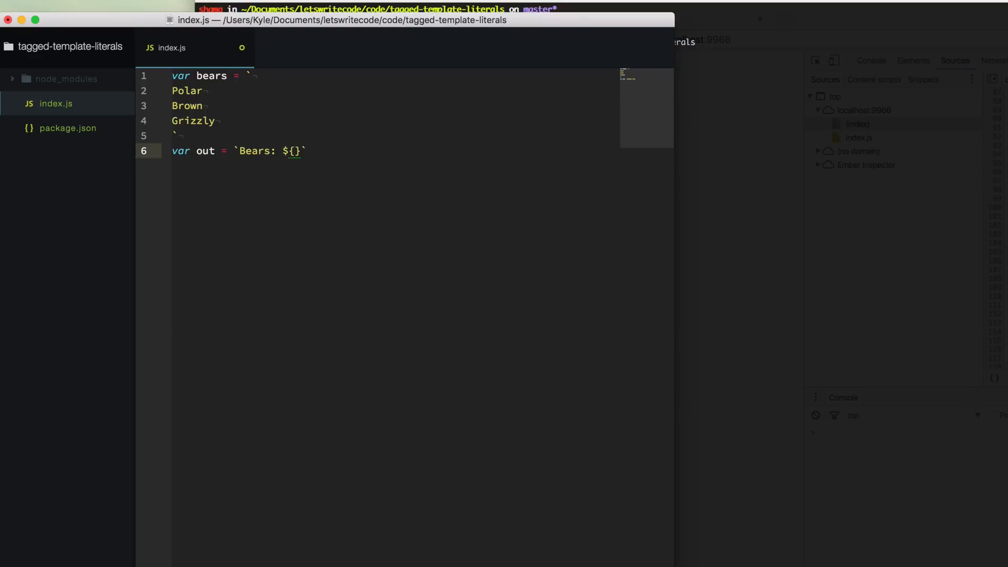
pyautogui.write("bears.split('\\n")
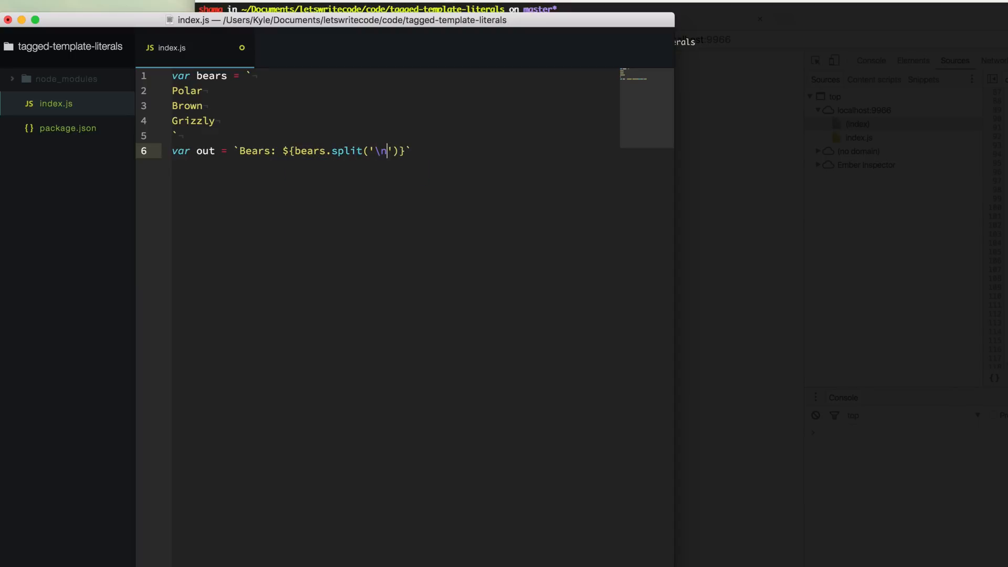
pyautogui.write(".join(',")
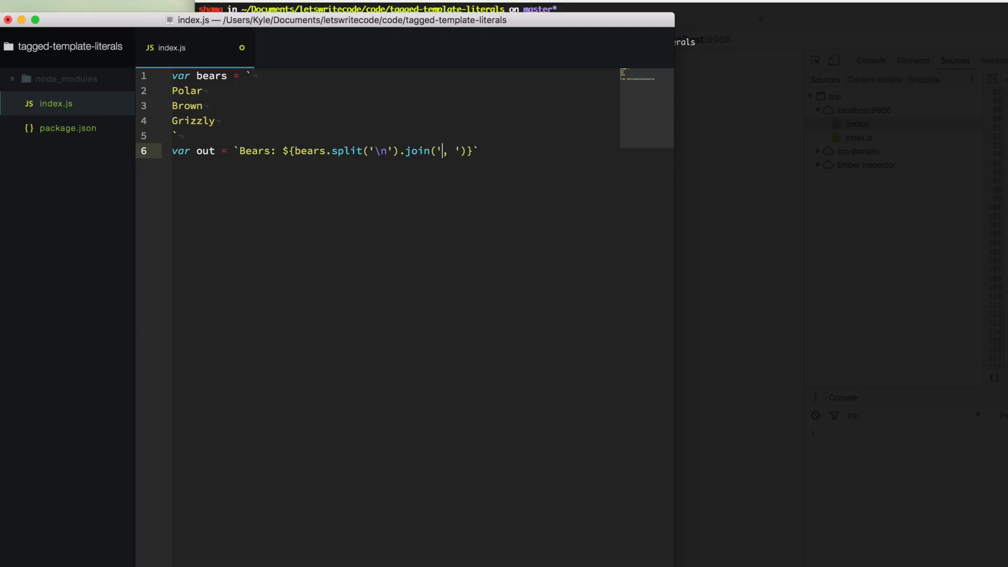
pyautogui.write('c')
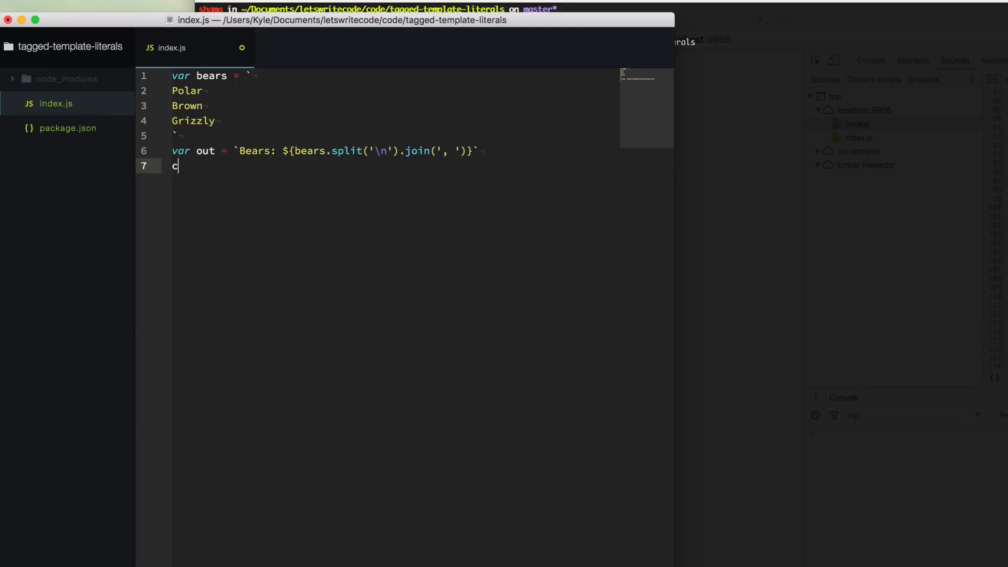
pyautogui.write('onsole.log(out)')
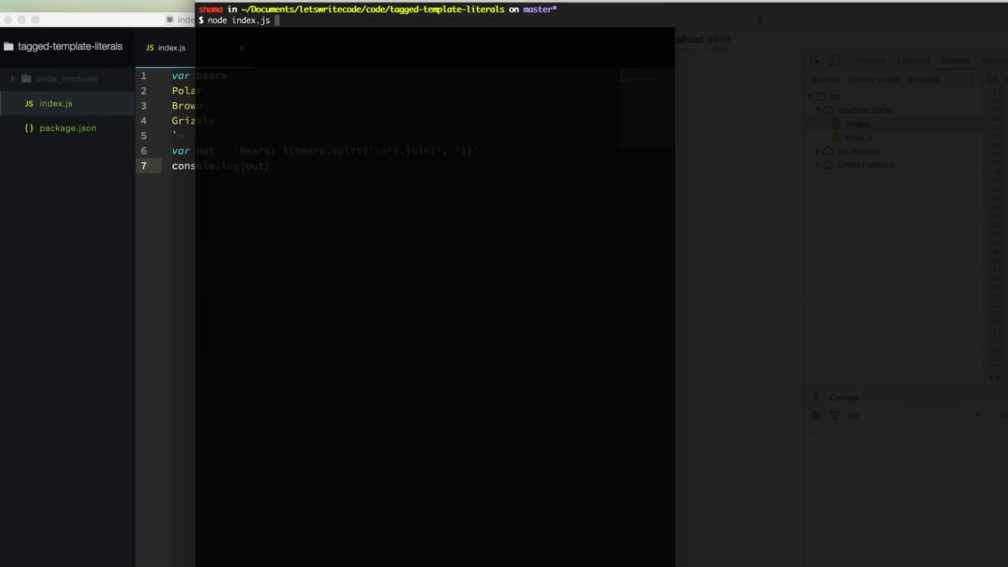
# Run node index.js, printing 'Bears: , Polar, Brown, Grizzly,'
pyautogui.press('Return')
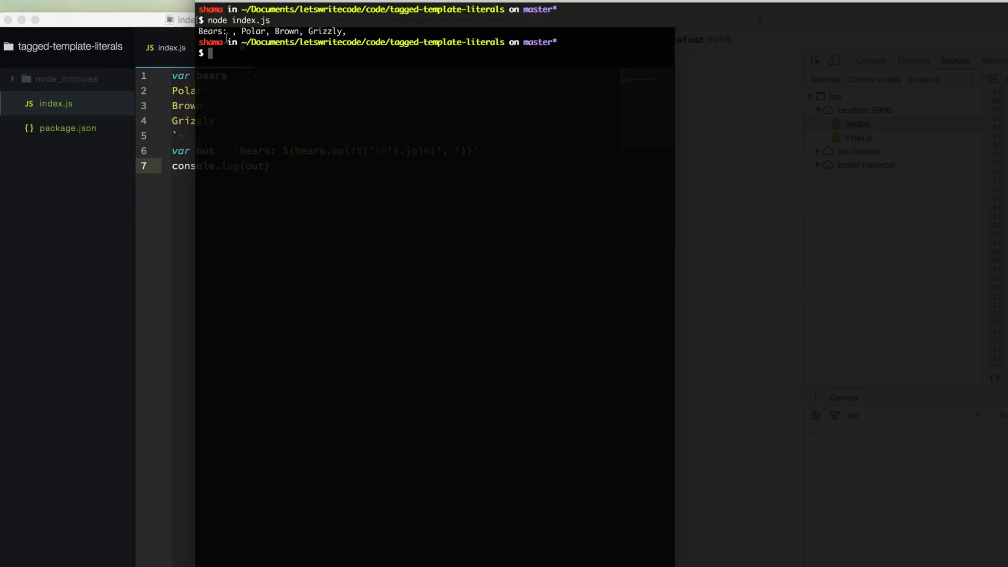
pyautogui.moveTo(347, 49)
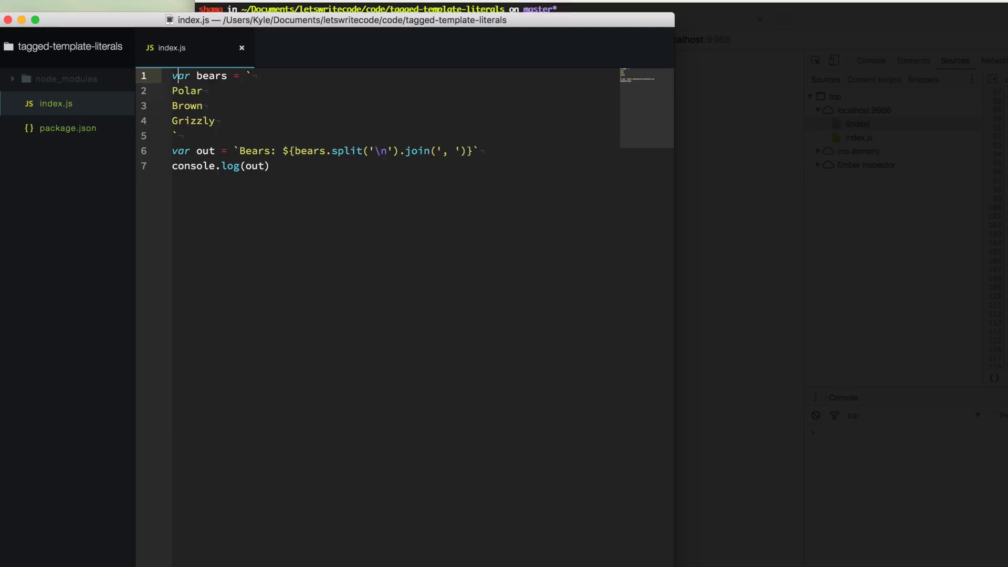
# Add a polar flag, replace the Polar line with ${polar ? 'Polar' : ''}, and save
pyautogui.press('Return')
pyautogui.write('var polar = true')
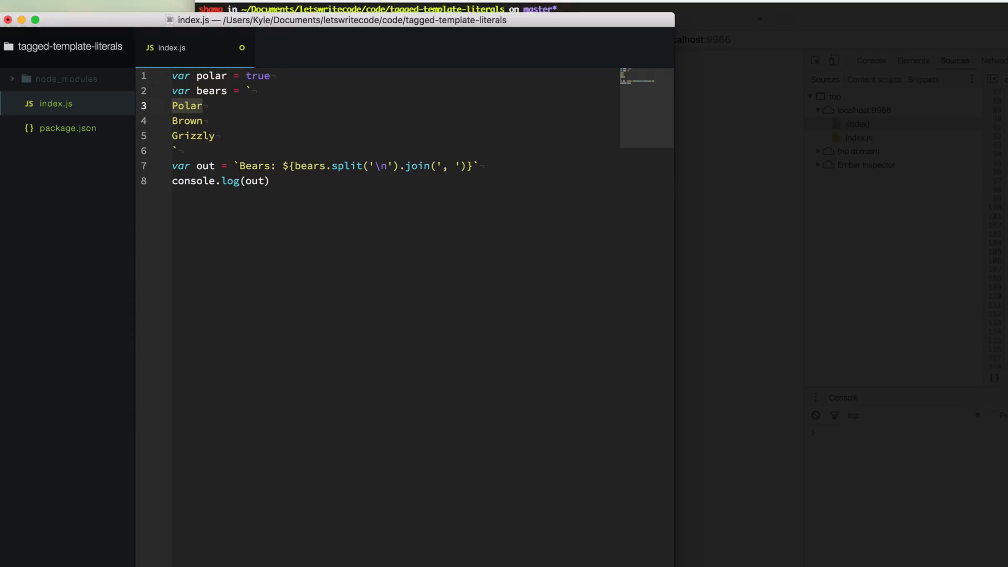
pyautogui.write('${}')
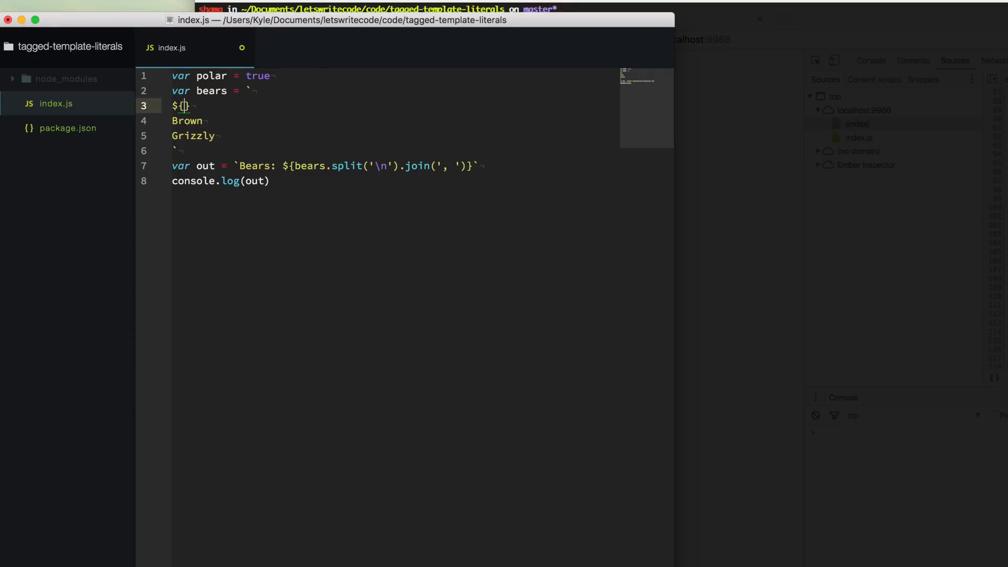
pyautogui.write('if (polar) {')
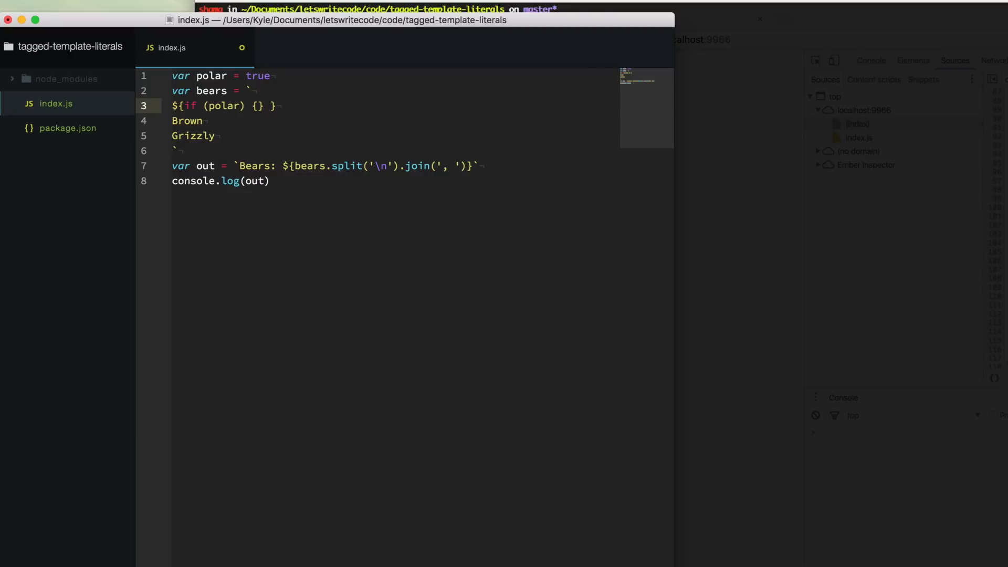
pyautogui.press('Backspace')
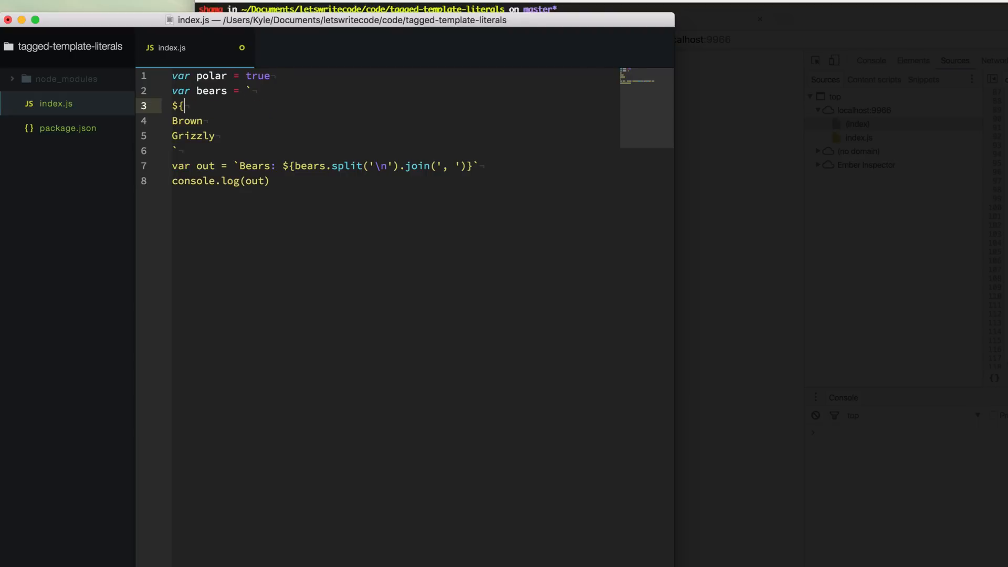
pyautogui.write('}')
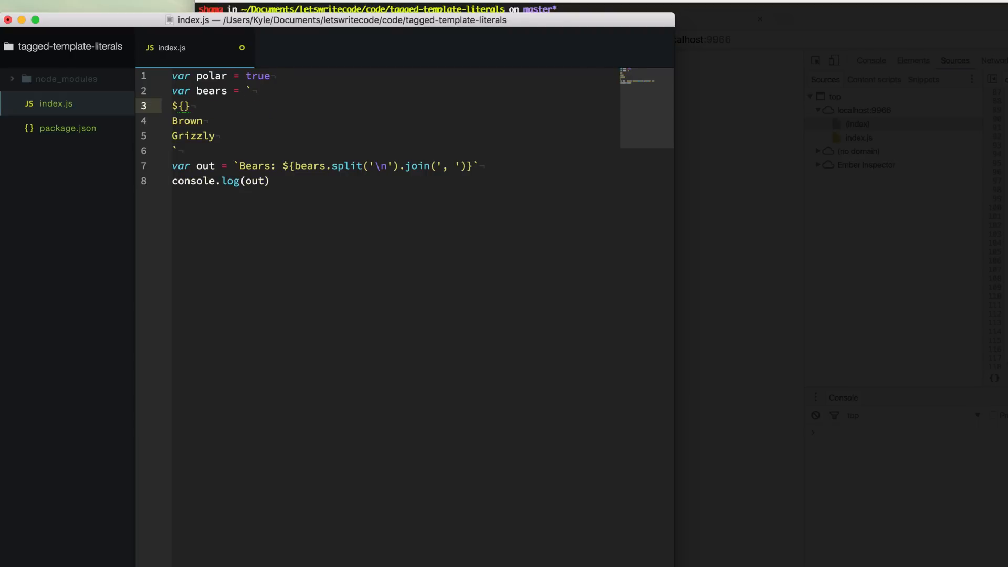
pyautogui.write('polar')
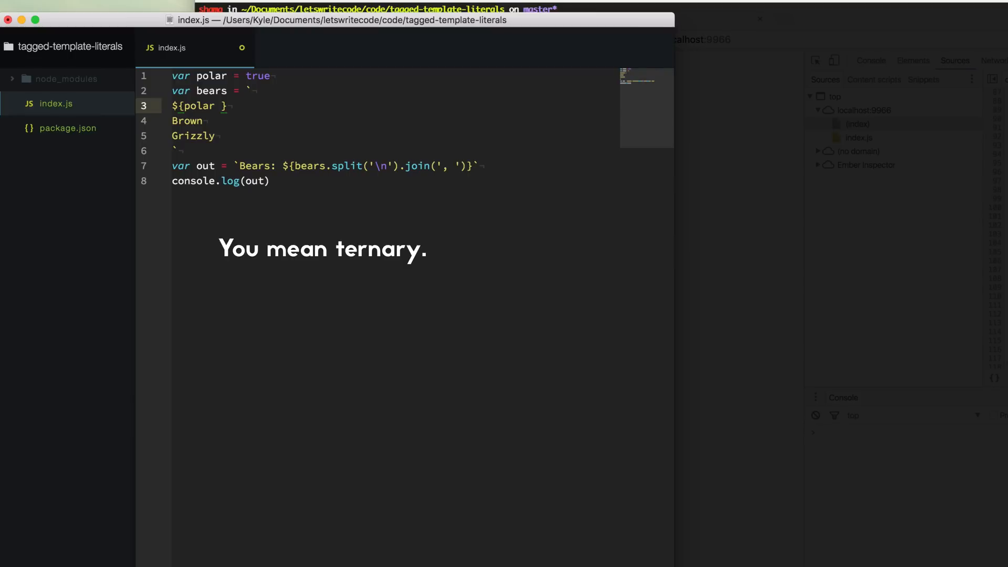
pyautogui.write('?')
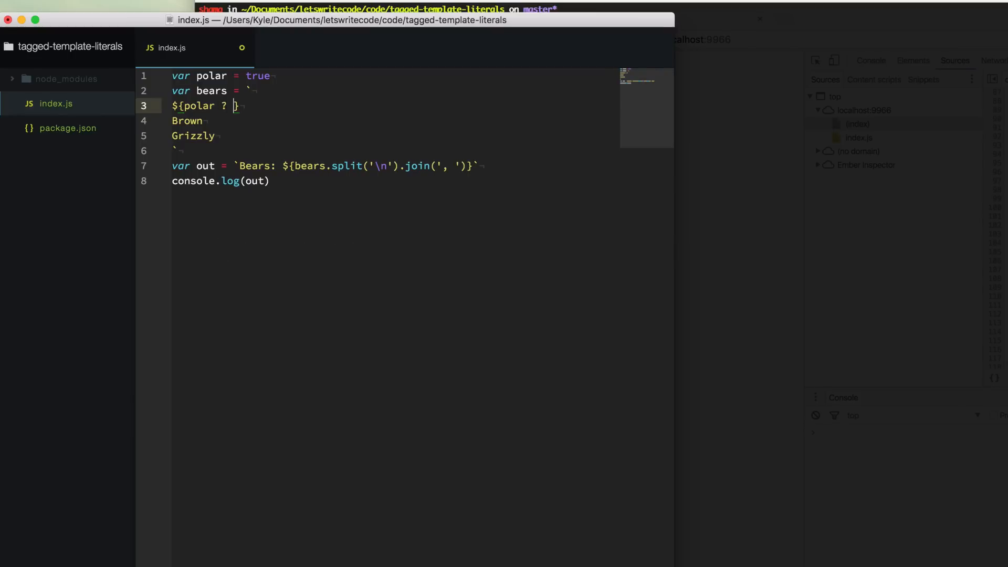
pyautogui.write("'Polar' :")
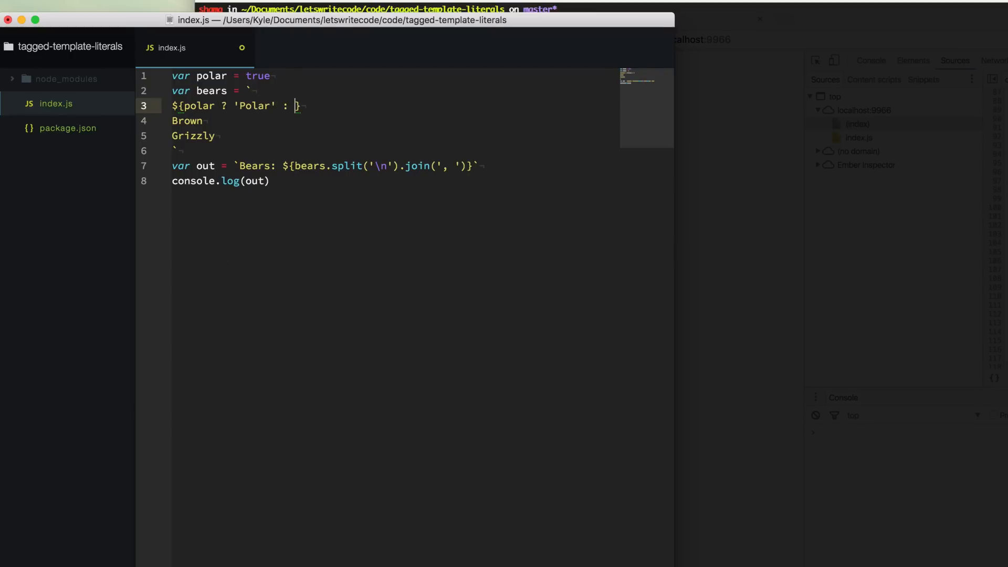
pyautogui.write("''")
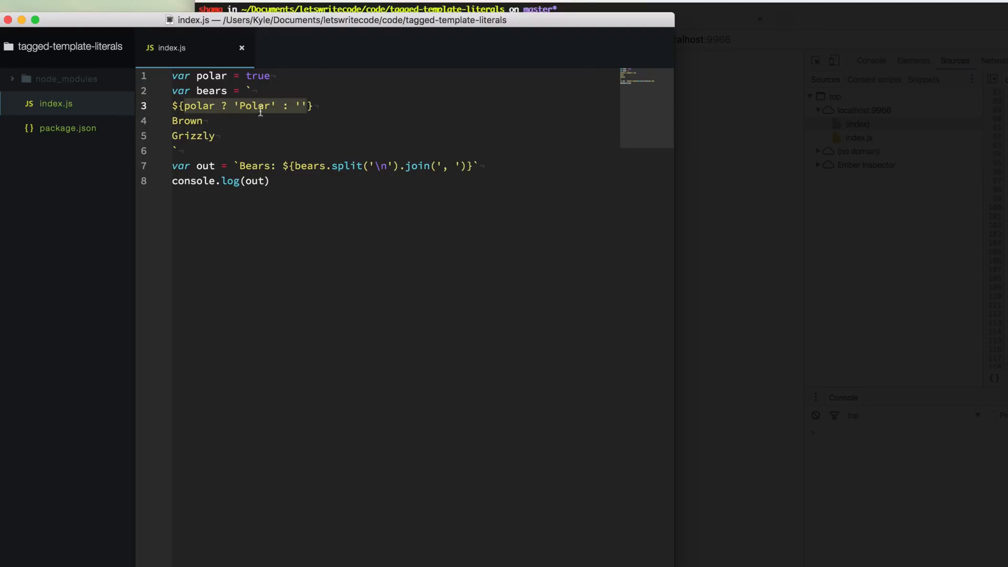
pyautogui.click(255, 75)
pyautogui.write('fals')
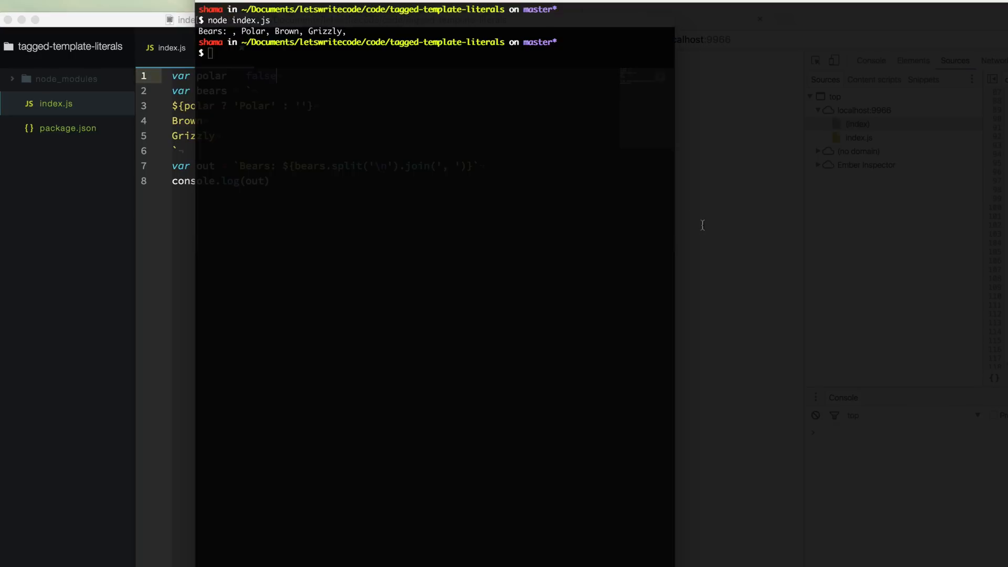
# Rerun node index.js, now printing 'Bears: , , Brown, Grizzly,' without Polar
pyautogui.press('Return')
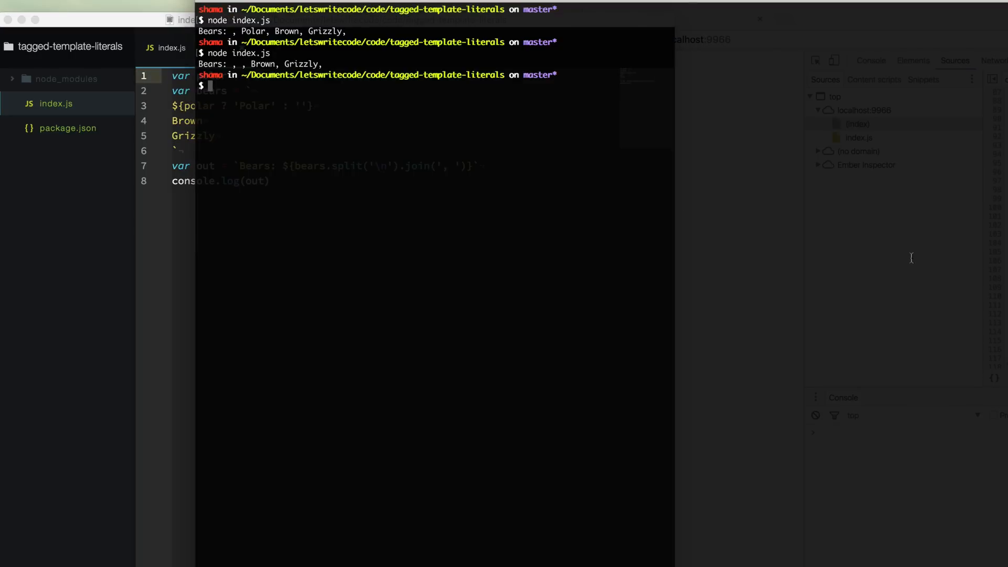
pyautogui.moveTo(877, 256)
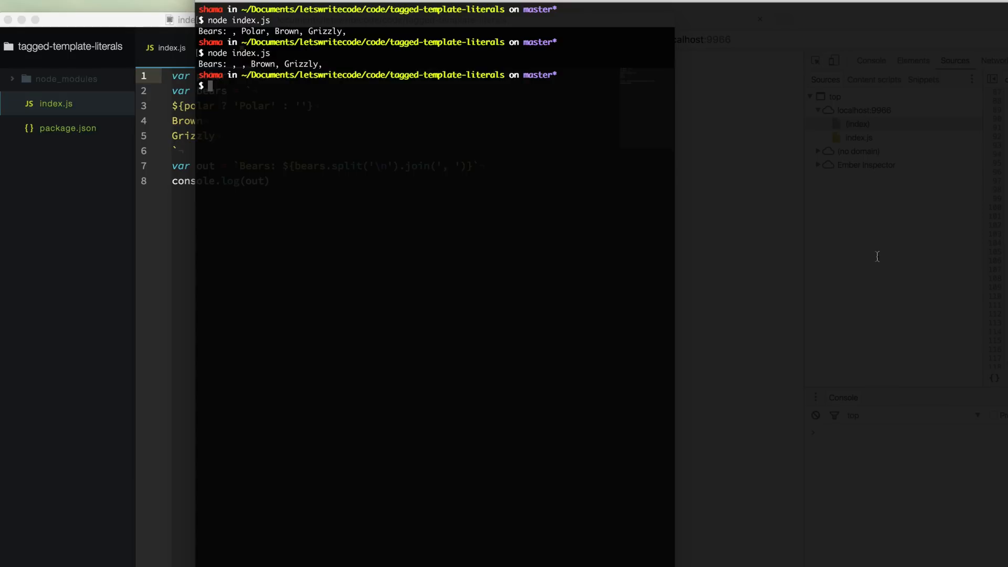
pyautogui.moveTo(649, 199)
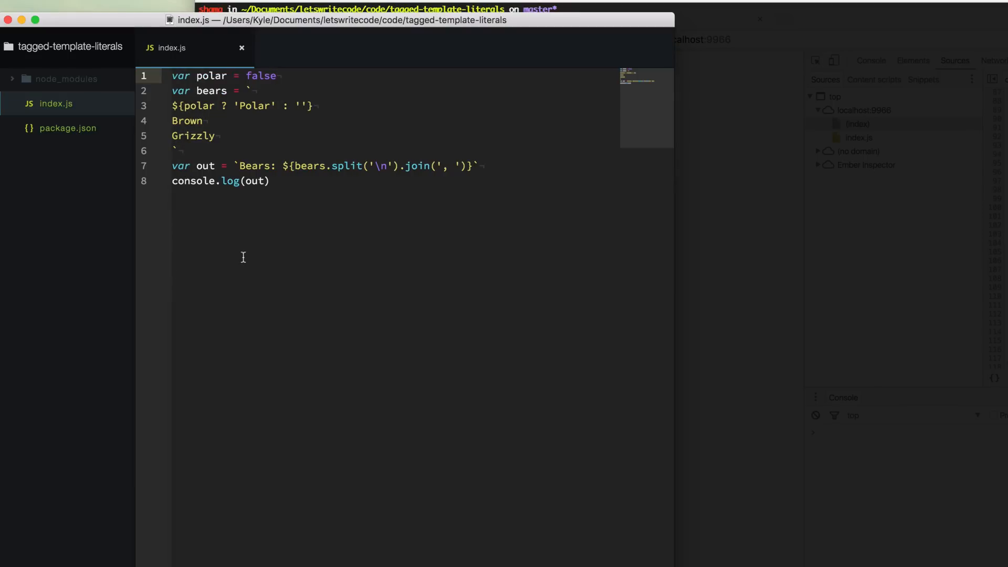
# Comment out the old code and declare var bears = ['Polar', 'Brown', 'Grizzly']
pyautogui.click(278, 75)
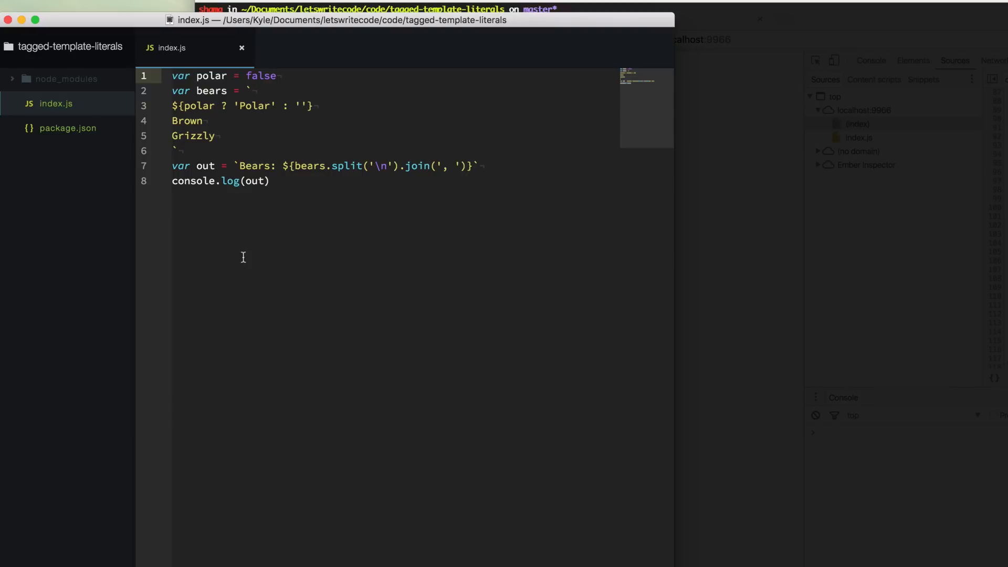
pyautogui.click(277, 75)
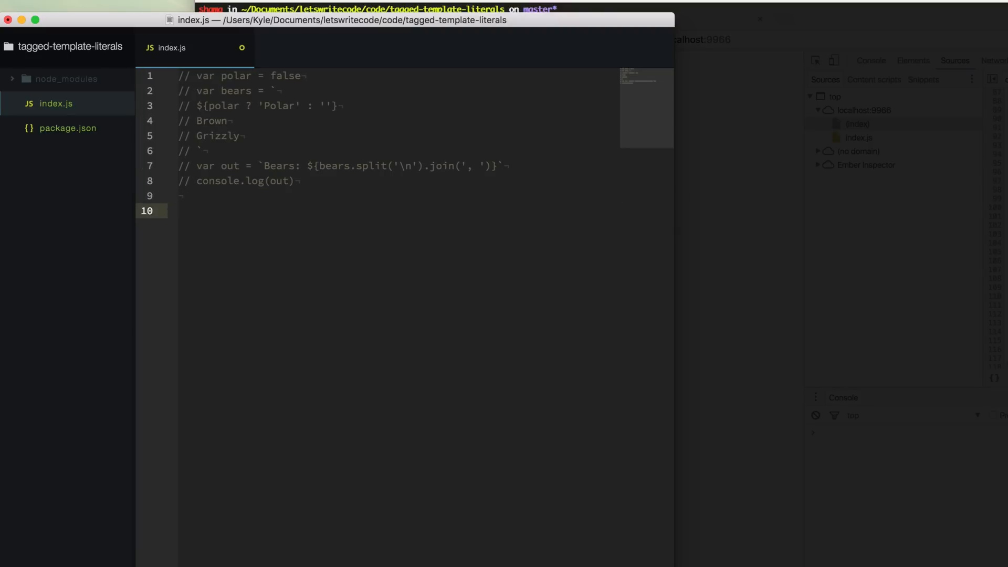
pyautogui.write("var bears = ['Polar', 'Brown', 'Grizzly']")
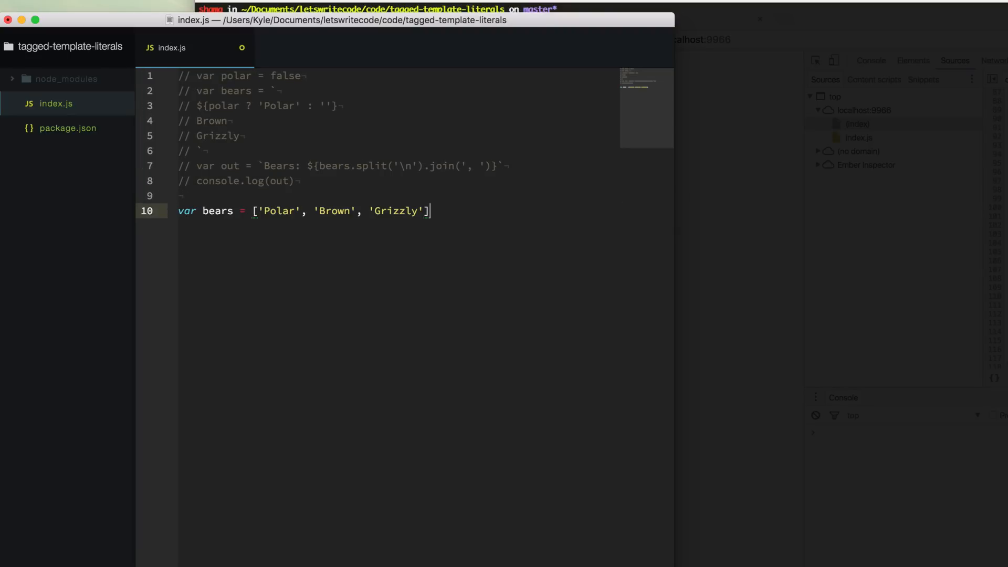
pyautogui.press('Return')
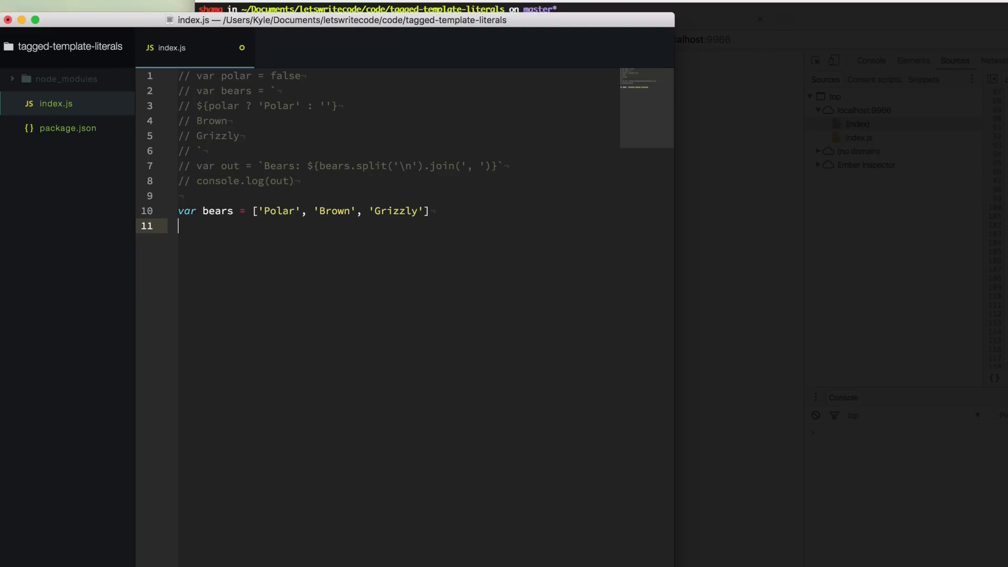
# Write an html <ul> template mapping bears into <li> items and log it with console.log(html)
pyautogui.write('var html = `<ul></ul>')
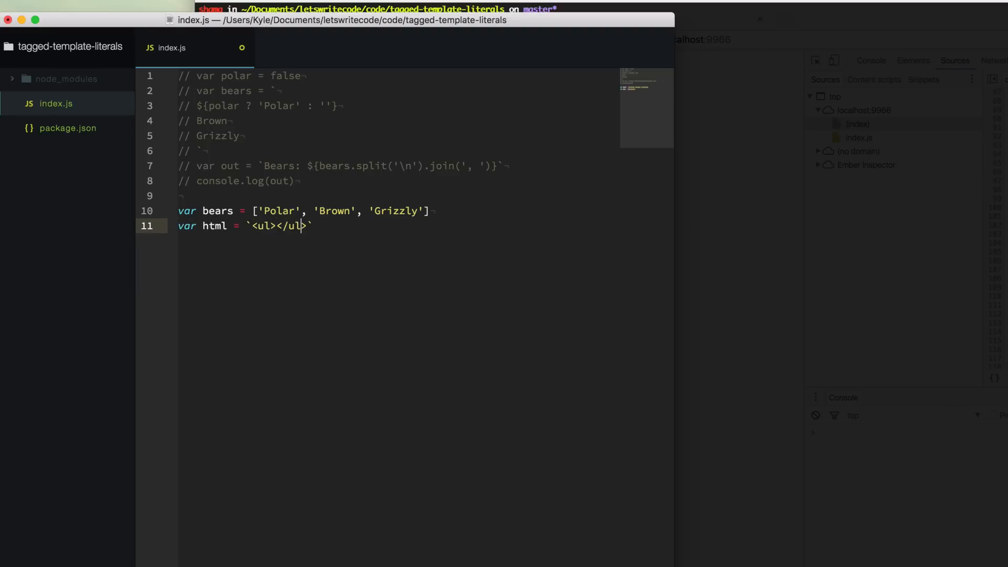
pyautogui.press('enter')
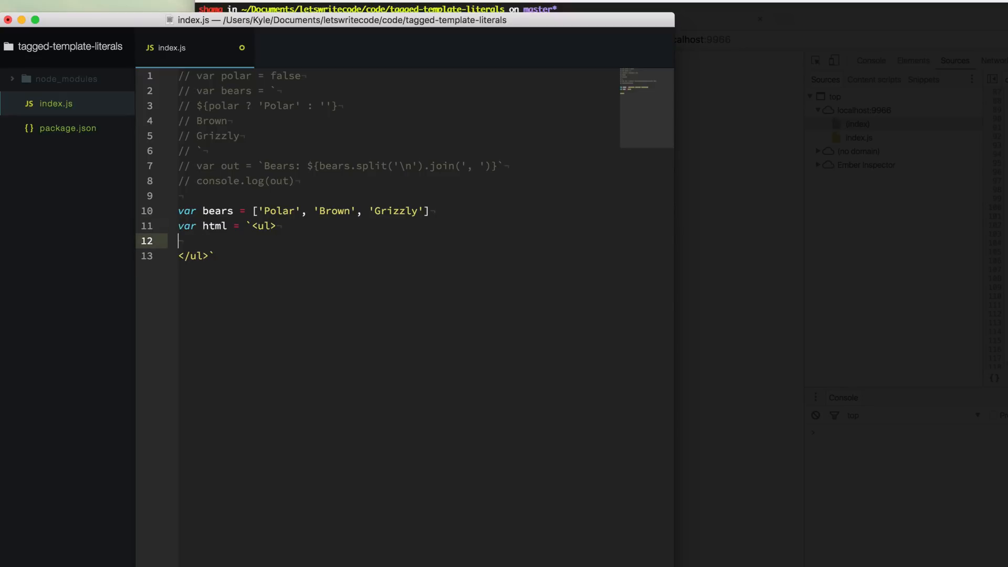
pyautogui.write('${}')
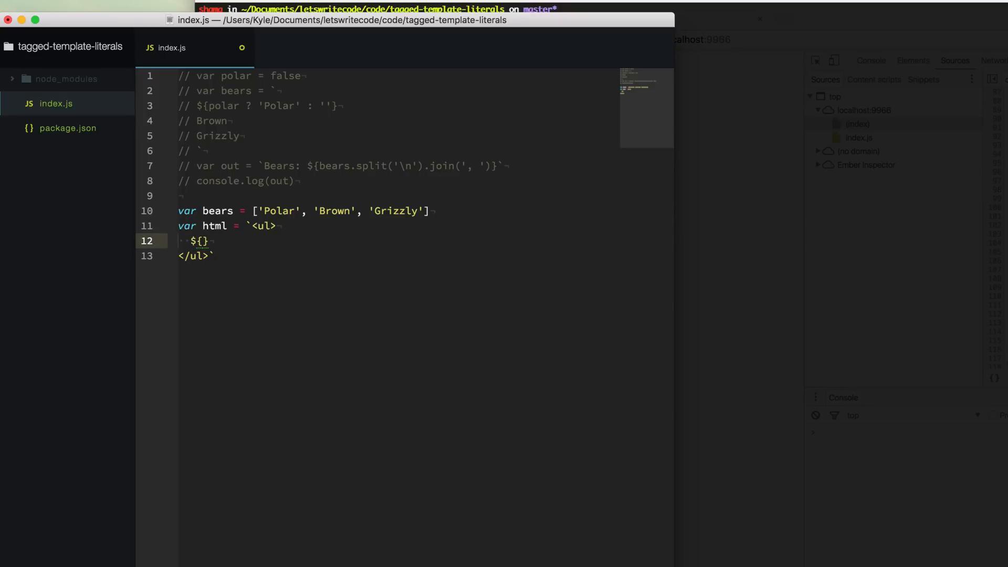
pyautogui.write('bears.map(function (bear)')
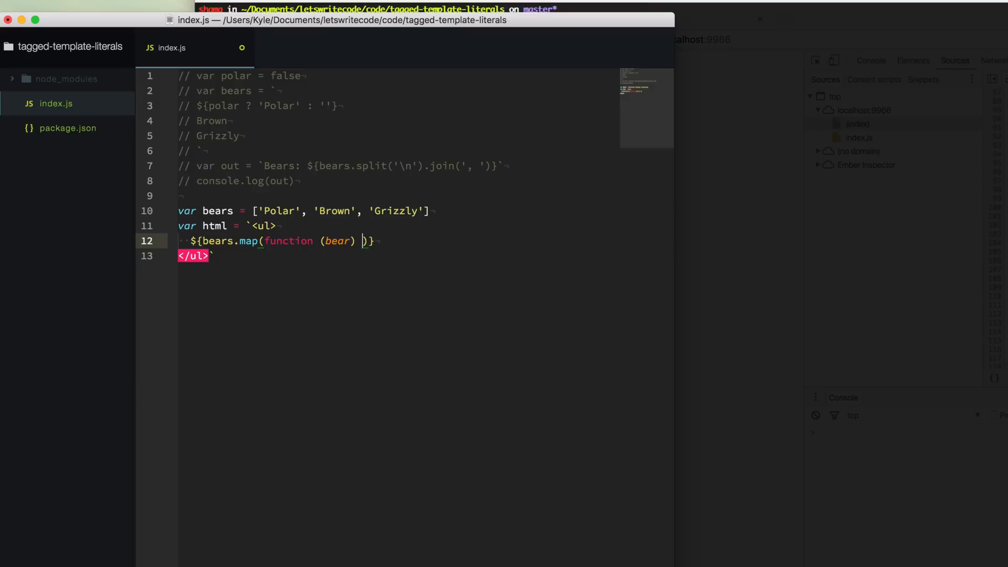
pyautogui.write('{')
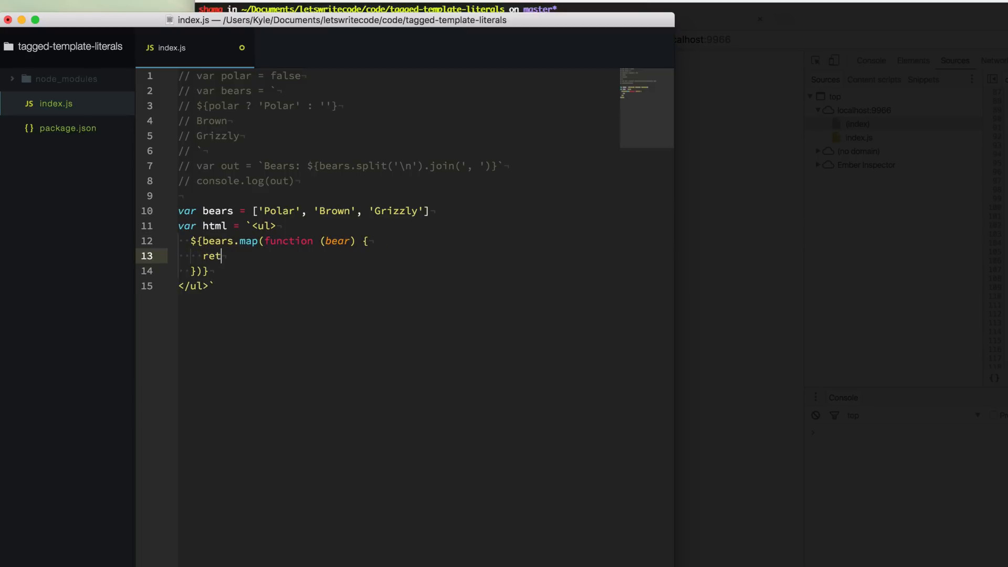
pyautogui.write('urn ``')
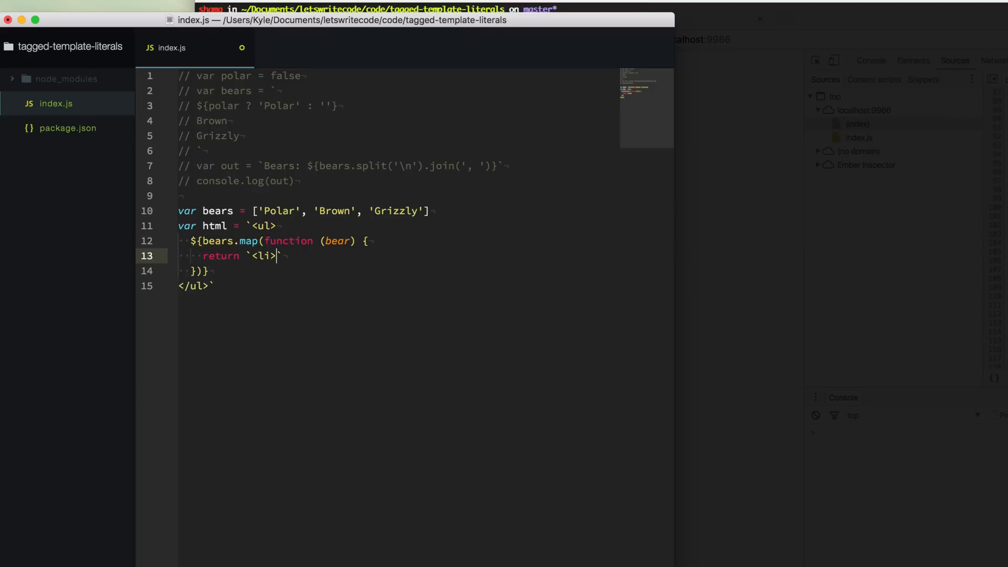
pyautogui.write('${}')
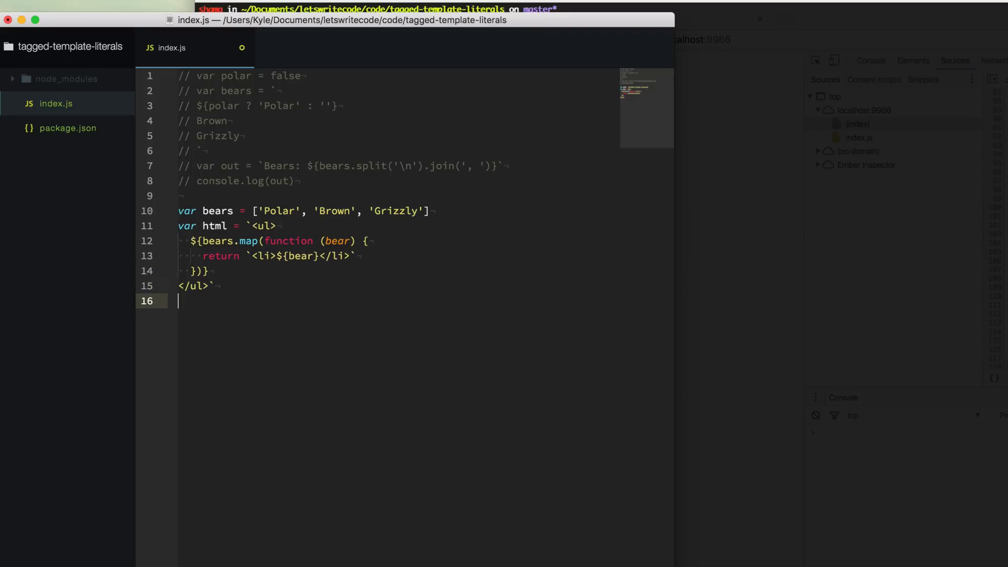
pyautogui.write('console.log(')
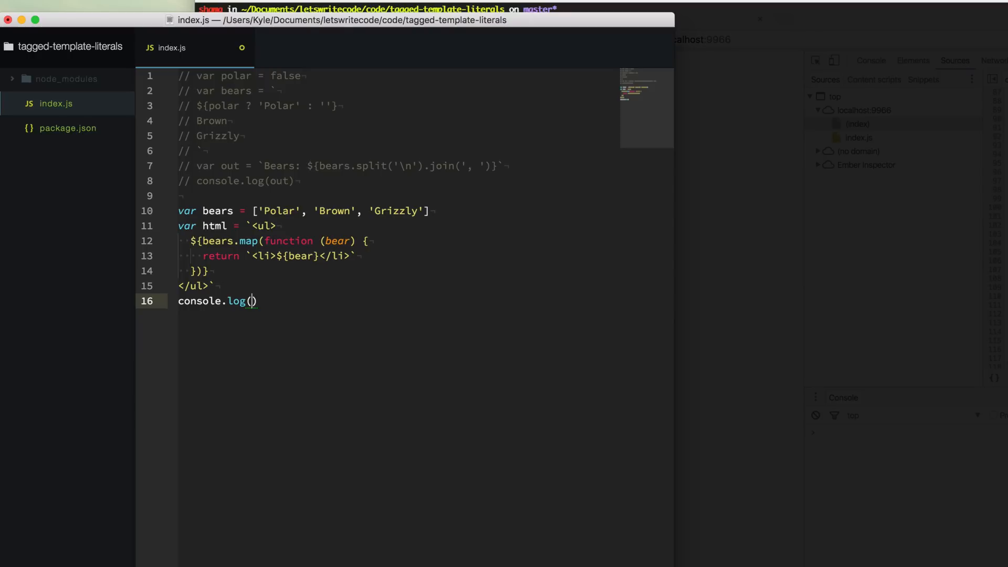
pyautogui.write('html')
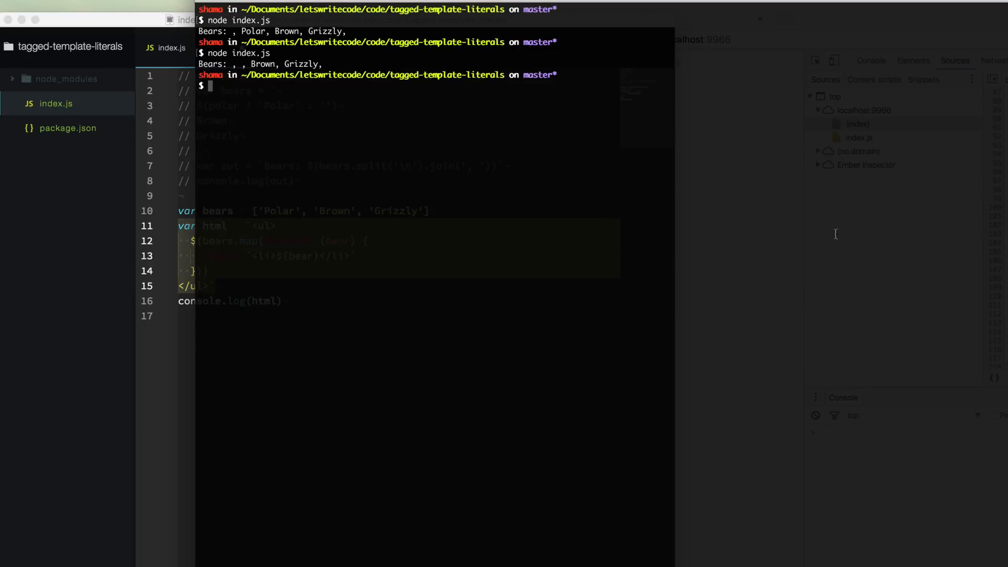
# Run node index.js, append .join('') to the map call, and rerun without commas
pyautogui.press('Return')
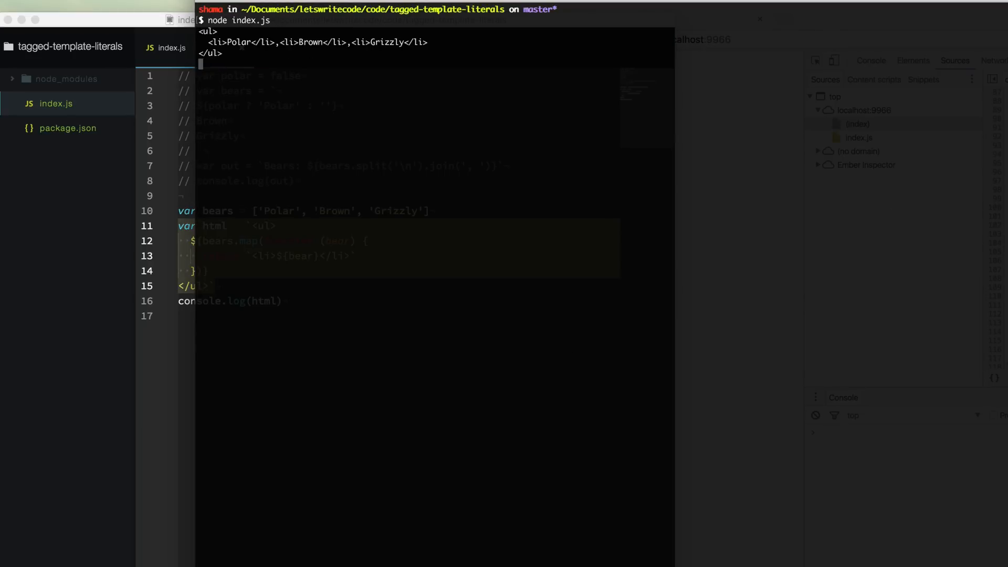
pyautogui.press('Return')
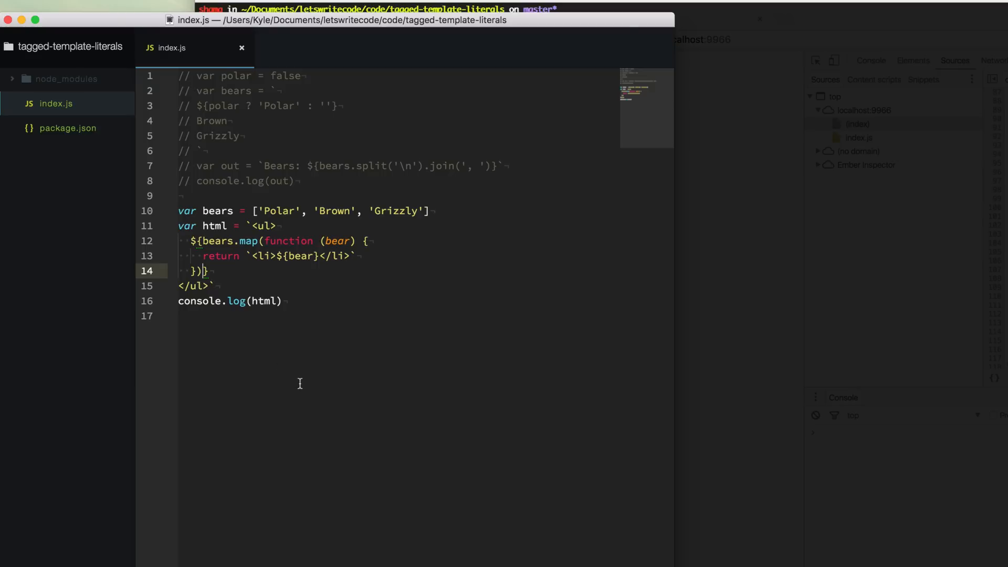
pyautogui.write(".join('')")
pyautogui.write('node index.js')
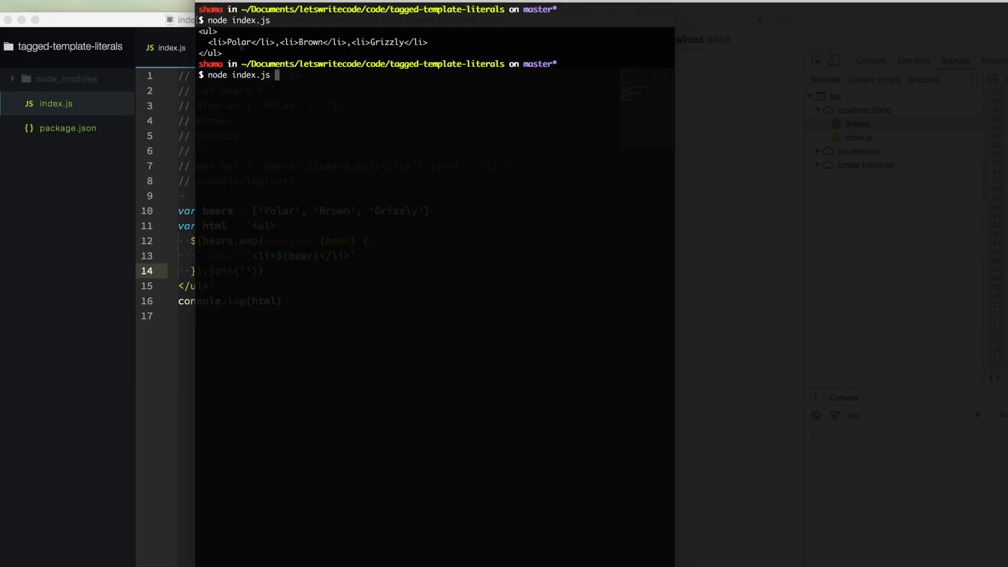
pyautogui.press('Return')
pyautogui.write('v')
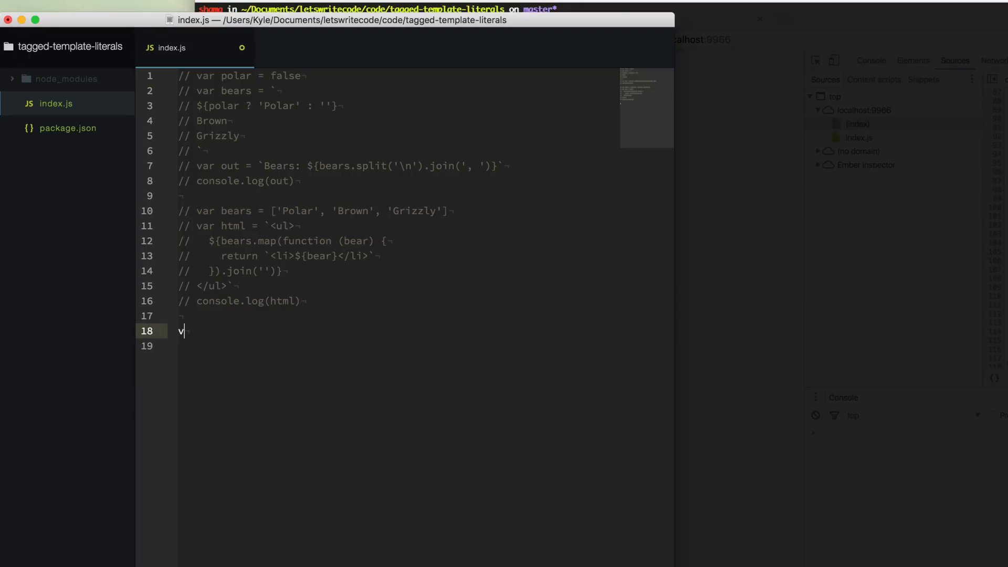
# Set bear to 'Grizzly', build result with html`<div>${bear}</div>`, and begin an html function
pyautogui.write("ar bear = 'grizzly")
pyautogui.click(423, 346)
pyautogui.write('var resu')
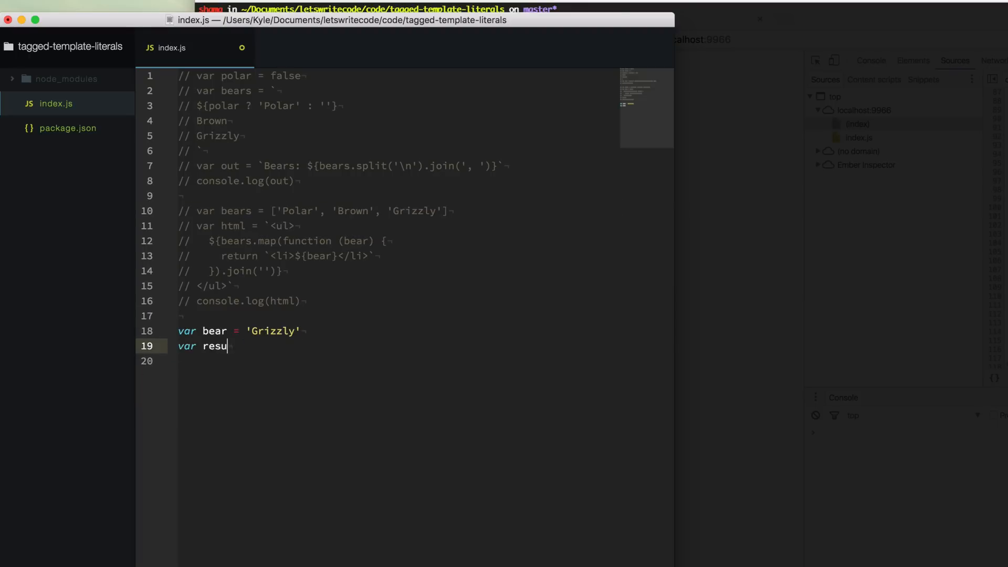
pyautogui.write('lt = `<div>${')
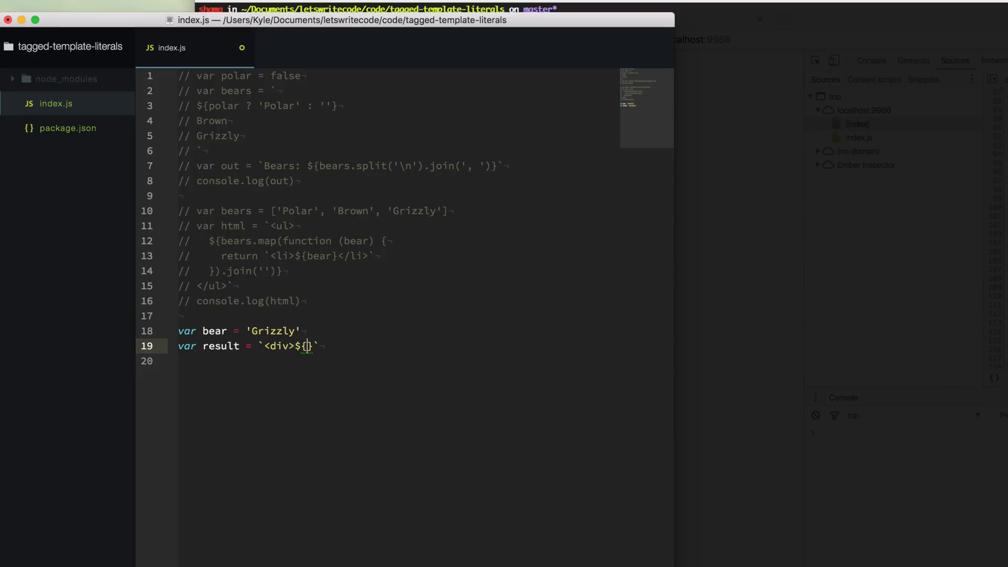
pyautogui.write('bear')
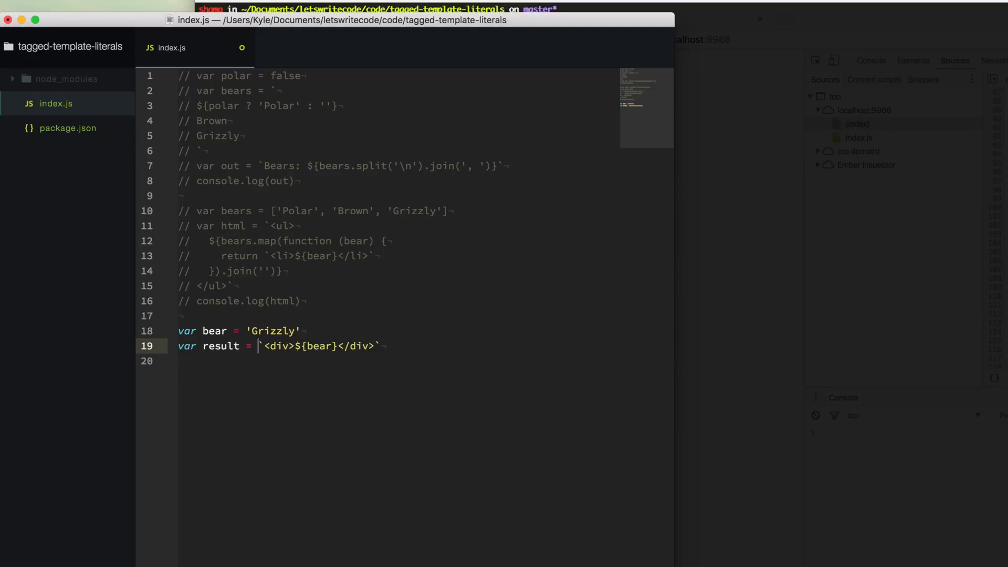
pyautogui.write('ht')
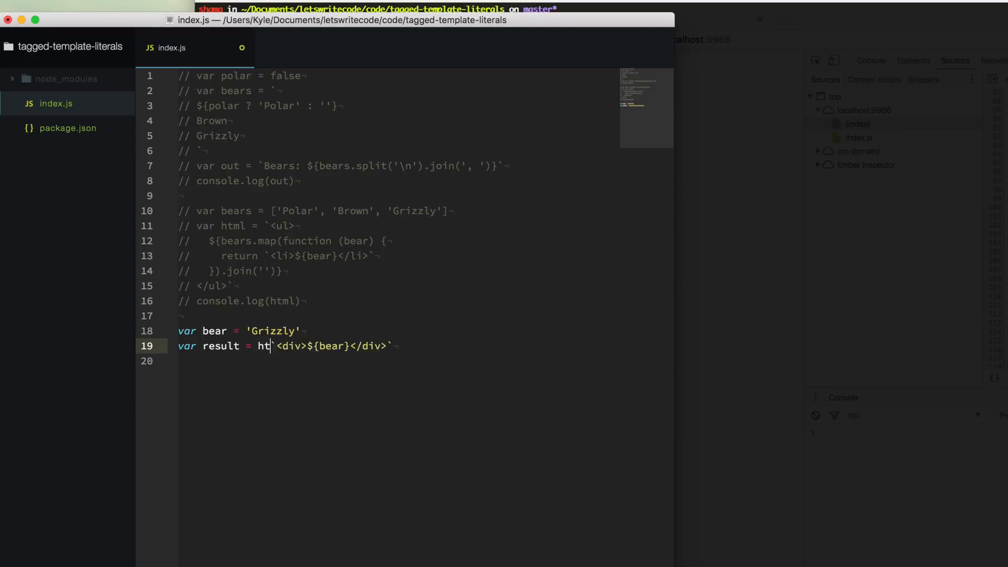
pyautogui.write('ml')
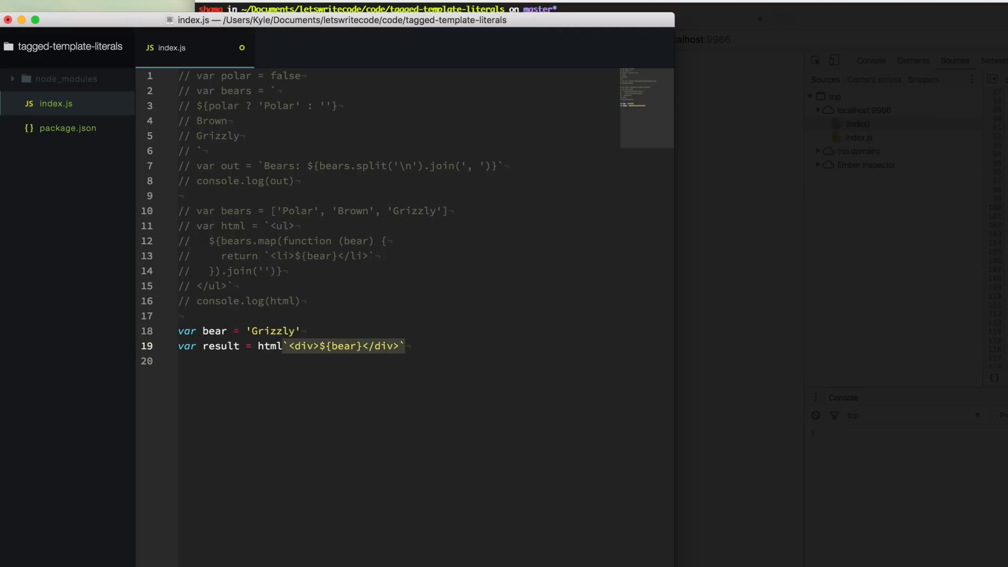
pyautogui.doubleClick(268, 346)
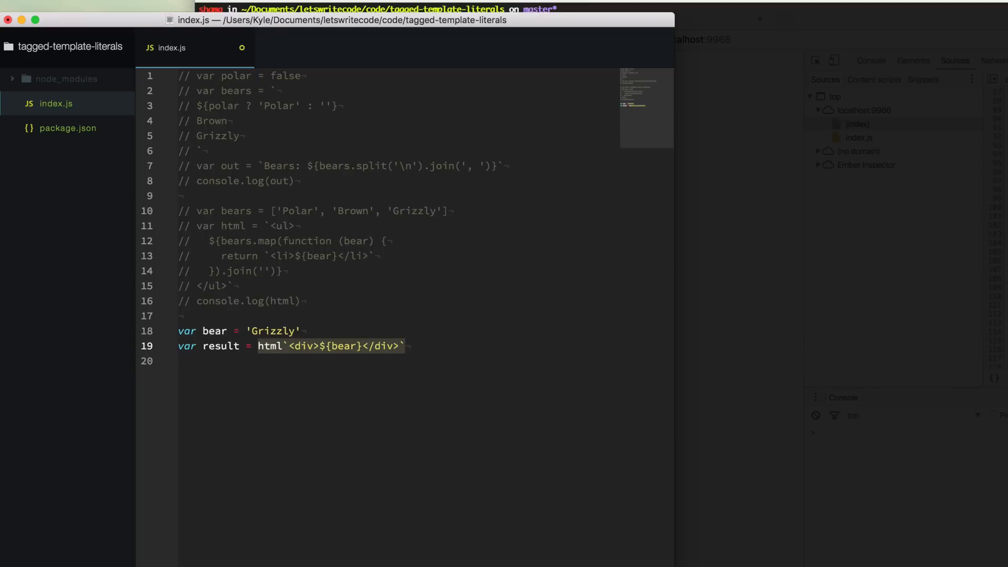
pyautogui.write('function html () {')
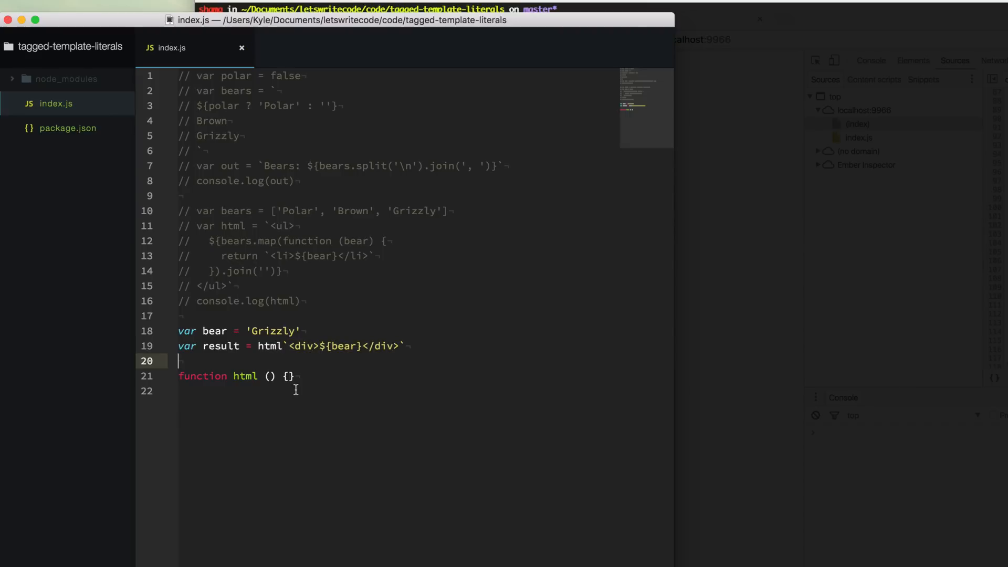
# Give html parameters strings, expr1, expr2, expr3, return 'parsed', and rewrite the result line
pyautogui.write('string')
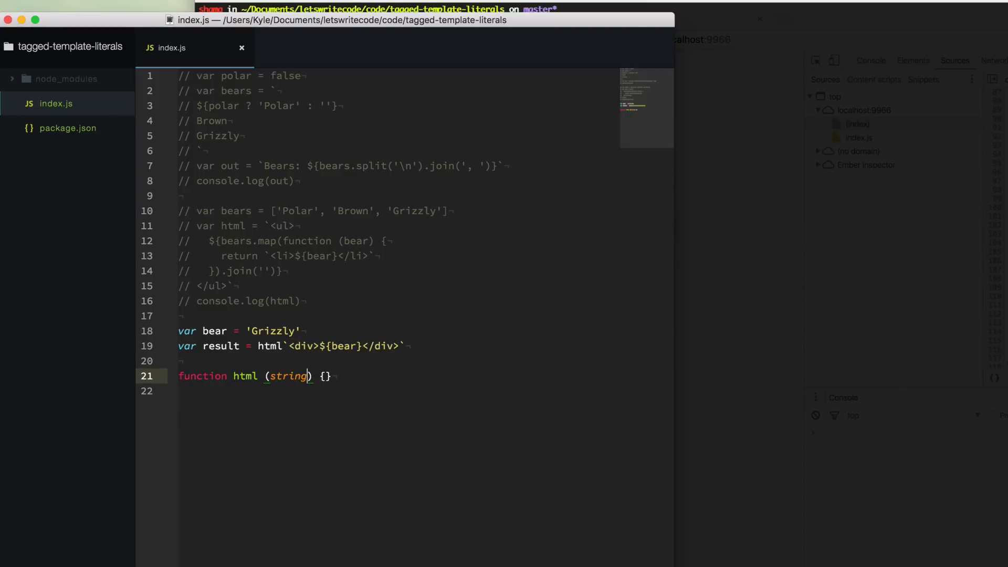
pyautogui.write('s')
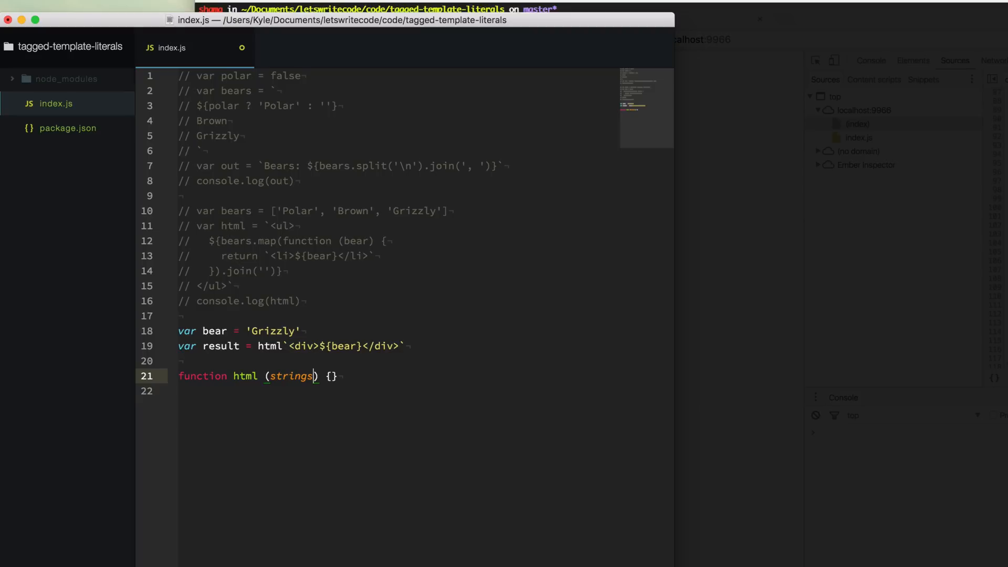
pyautogui.write(', expr1,')
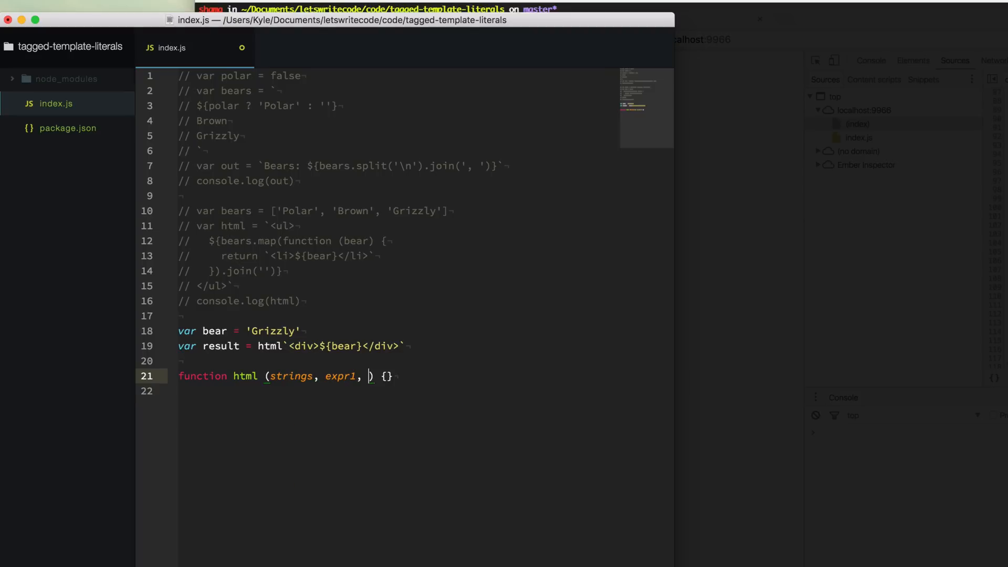
pyautogui.write('expr3')
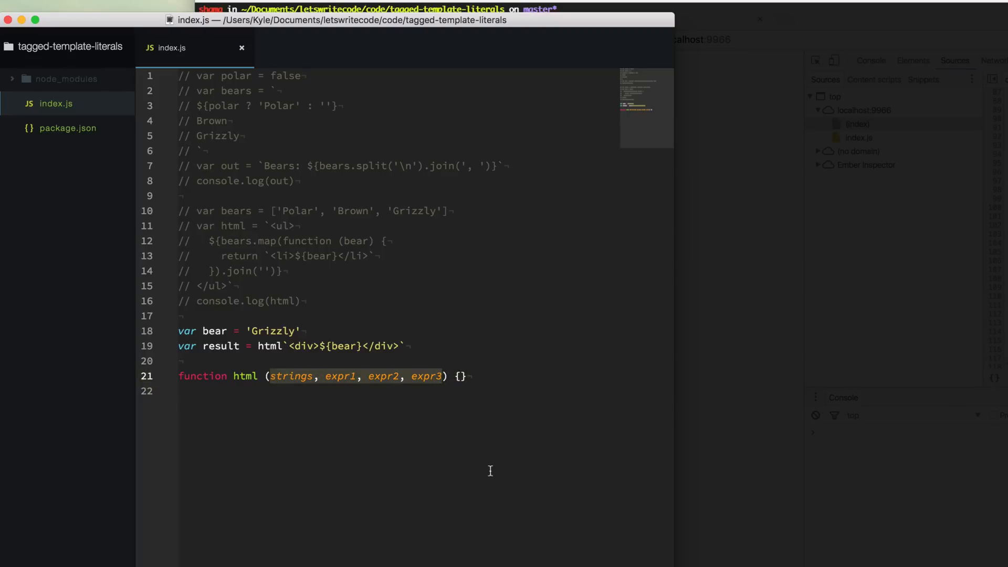
pyautogui.click(454, 376)
pyautogui.write("return '")
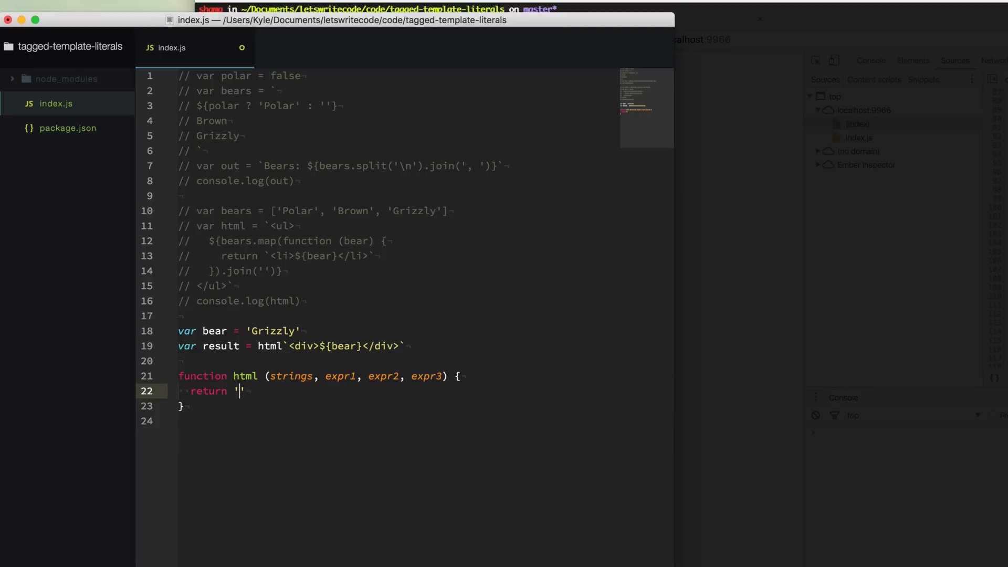
pyautogui.write('par')
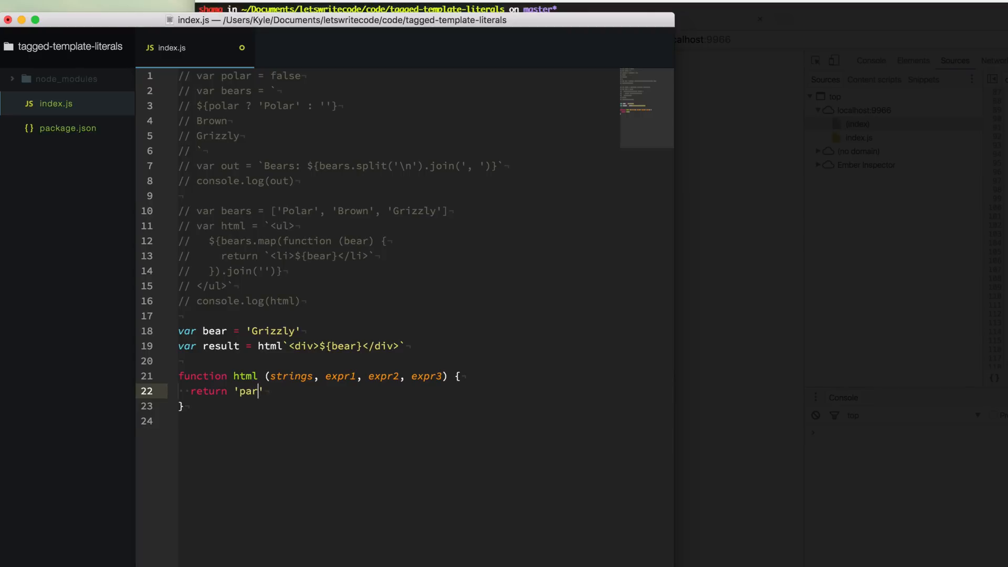
pyautogui.write('sed')
pyautogui.click(293, 346)
pyautogui.write('//')
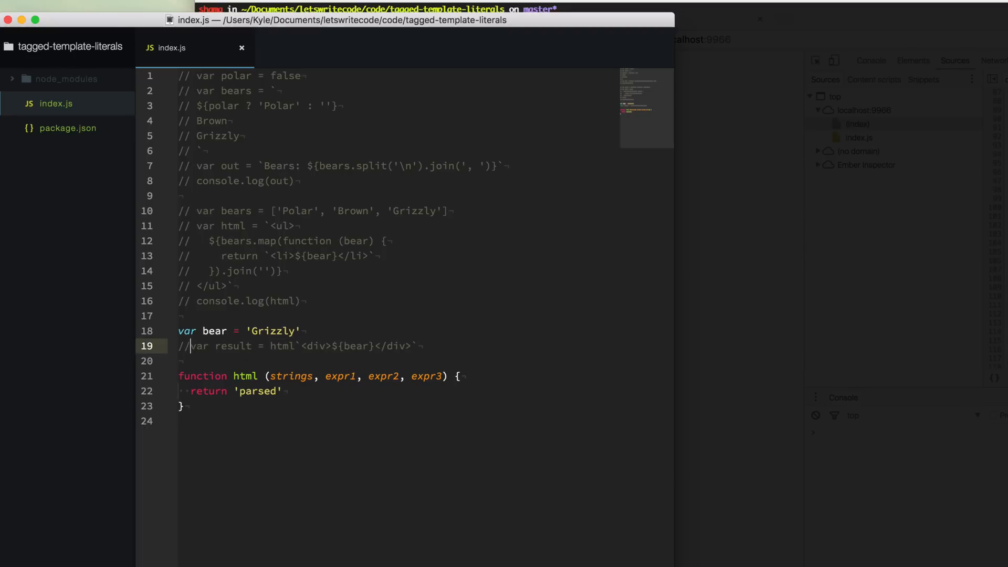
pyautogui.write('var result = html`<div>${bear}</div>`)')
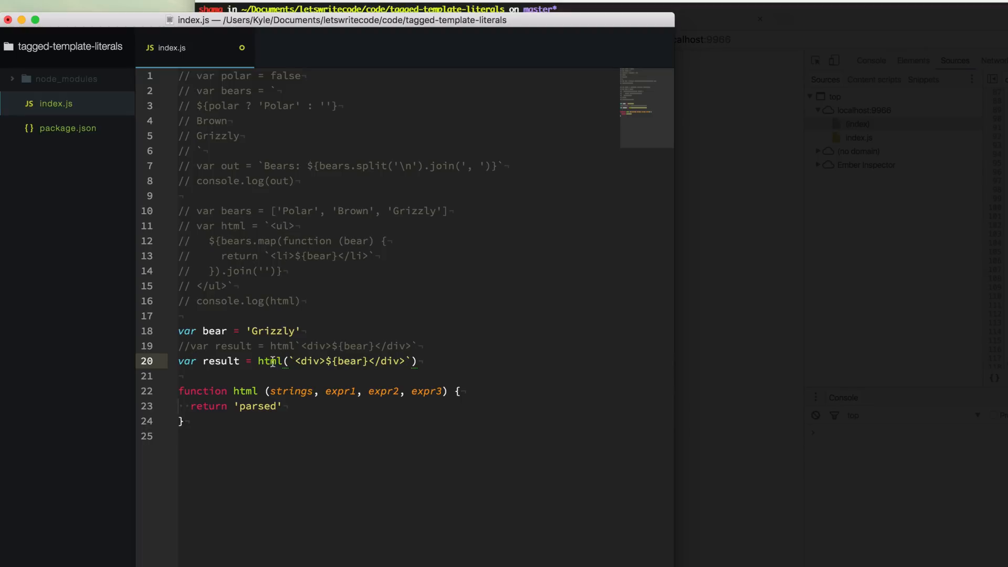
# Add strings = '<div>Grizzly</div>' inside the html function before the return
pyautogui.click(458, 391)
pyautogui.write('strings =')
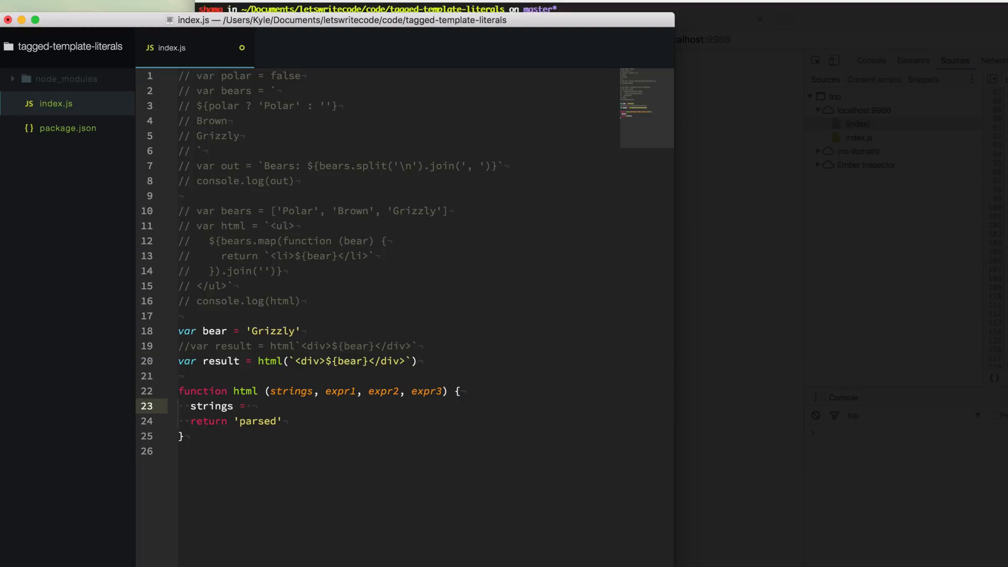
pyautogui.write("'<div'")
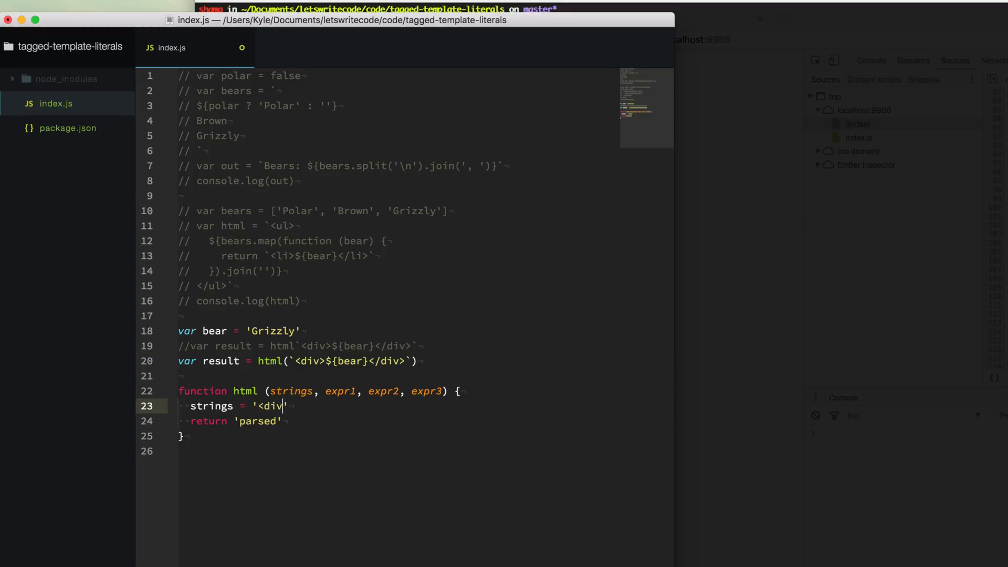
pyautogui.write('Grizzly</div>')
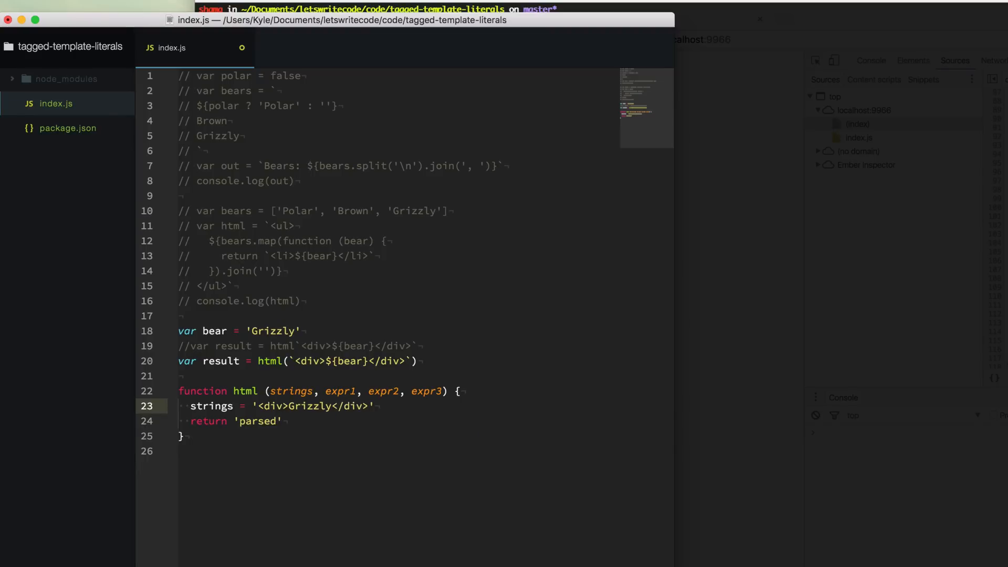
pyautogui.doubleClick(313, 406)
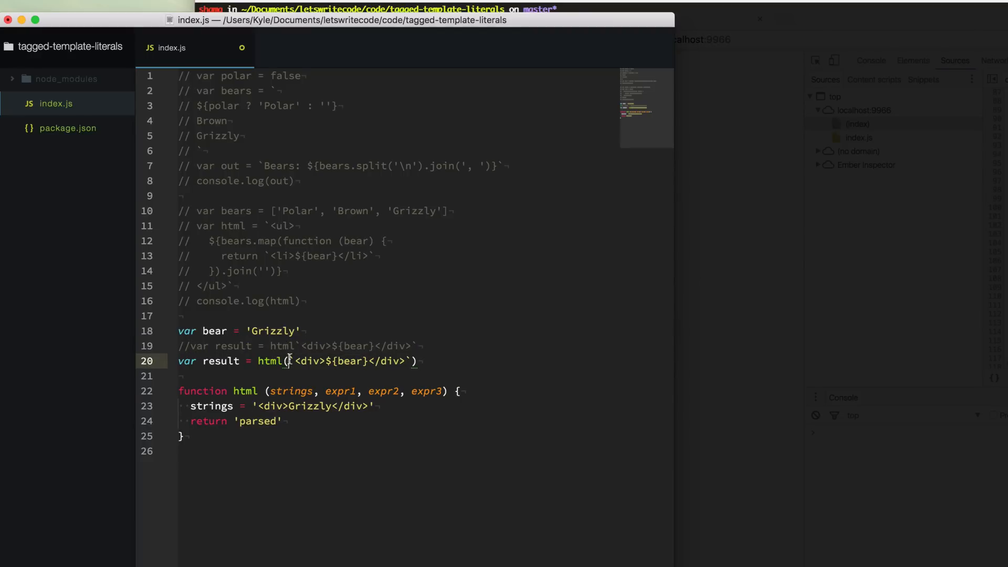
# Rewrite the call as html(['<div>', '</div>'], bear), then restore the tagged template line
pyautogui.write('[])')
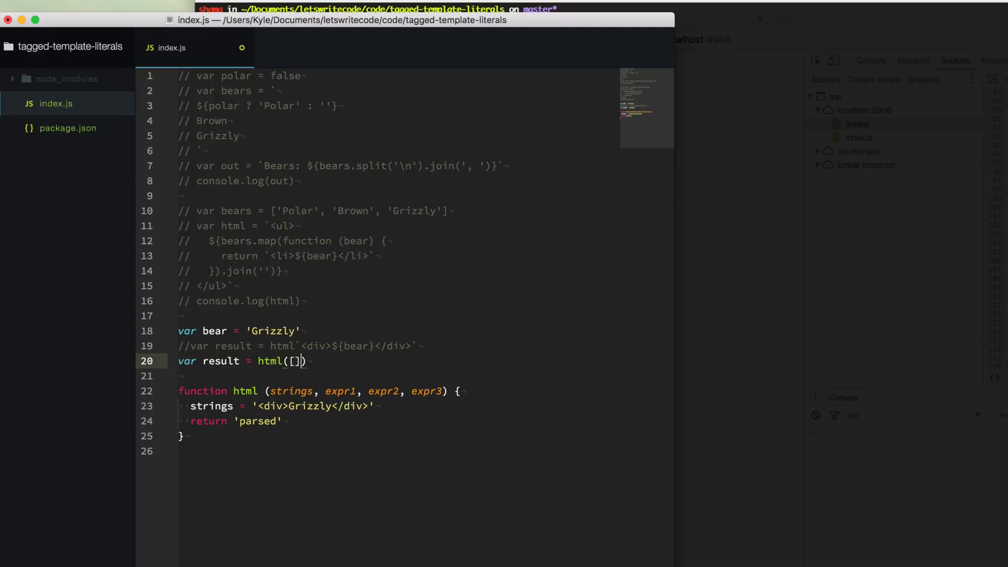
pyautogui.write("''")
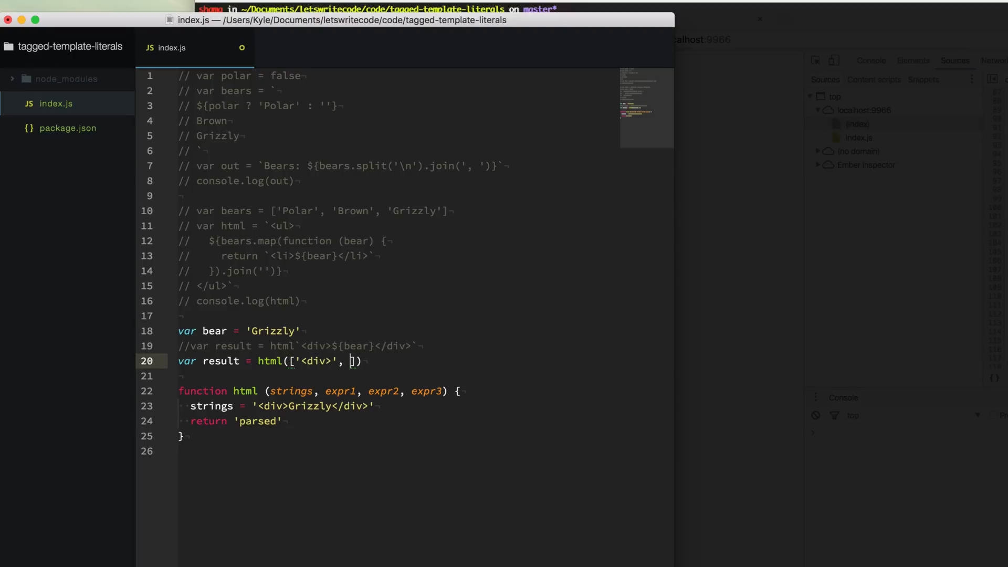
pyautogui.write("'</div>'")
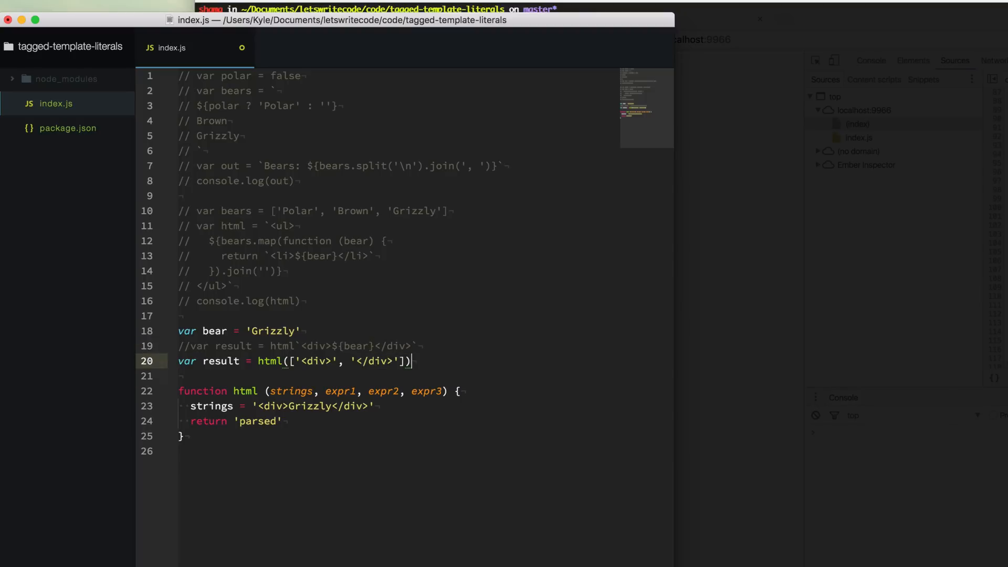
pyautogui.write(', bear')
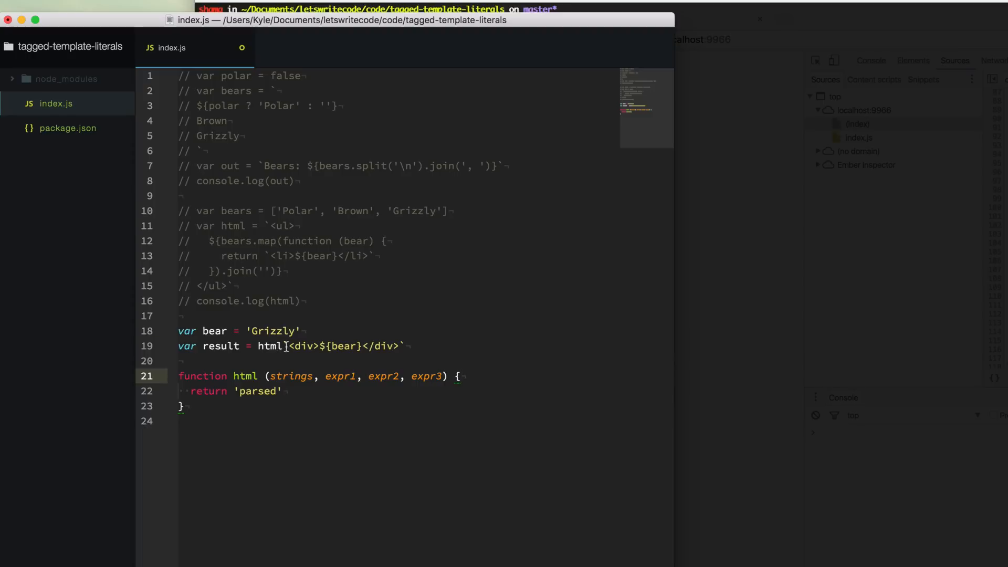
# Add a 'debugger' statement inside html and 'console.log(result)' at the end of index.js
pyautogui.click(281, 346)
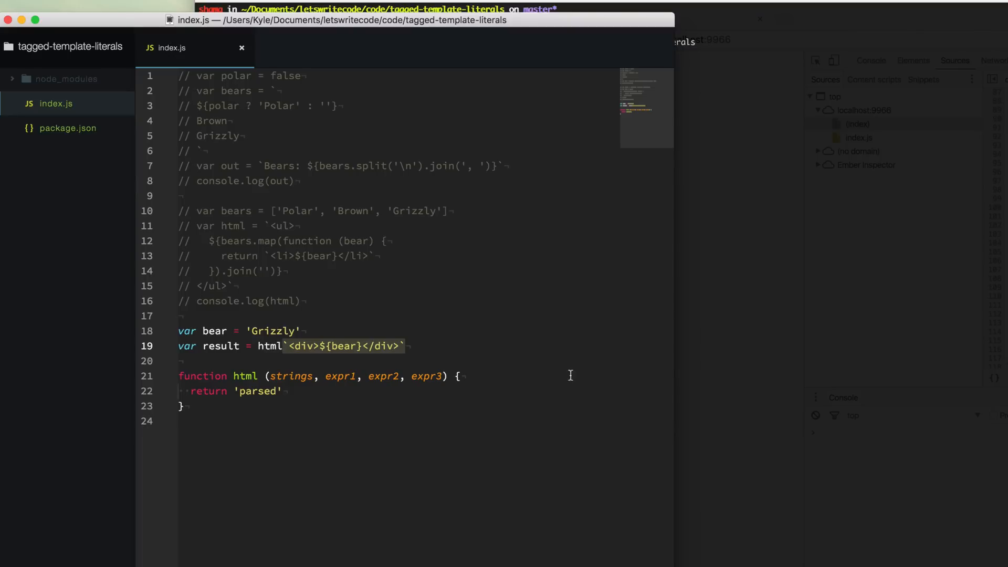
pyautogui.write('debugger')
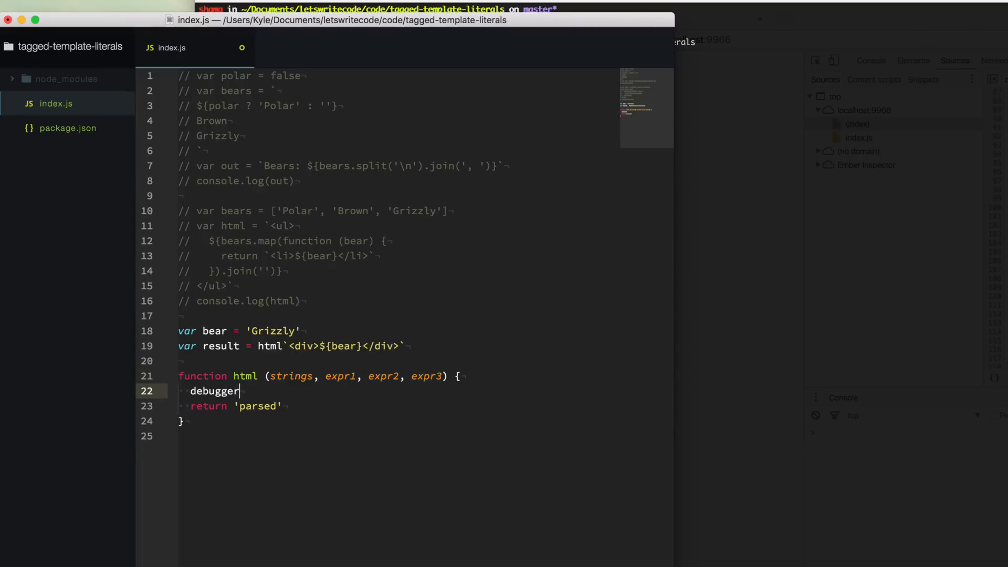
pyautogui.write('console.log(')
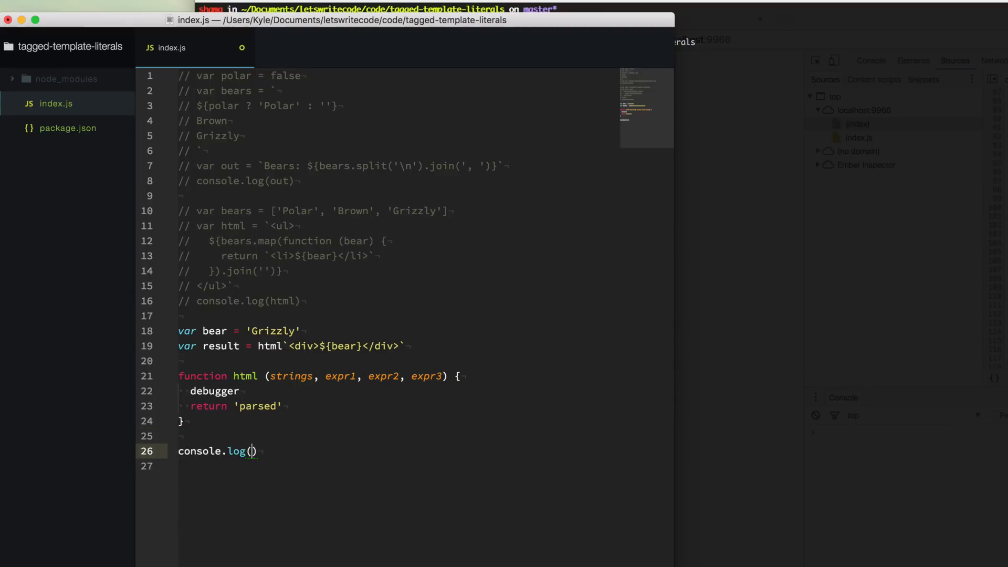
pyautogui.write('result')
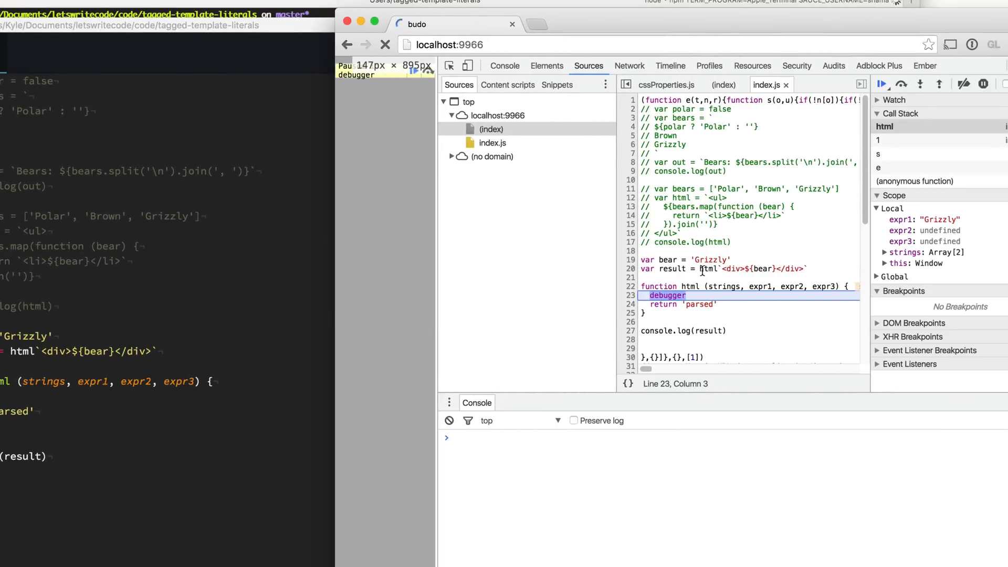
pyautogui.moveTo(724, 286)
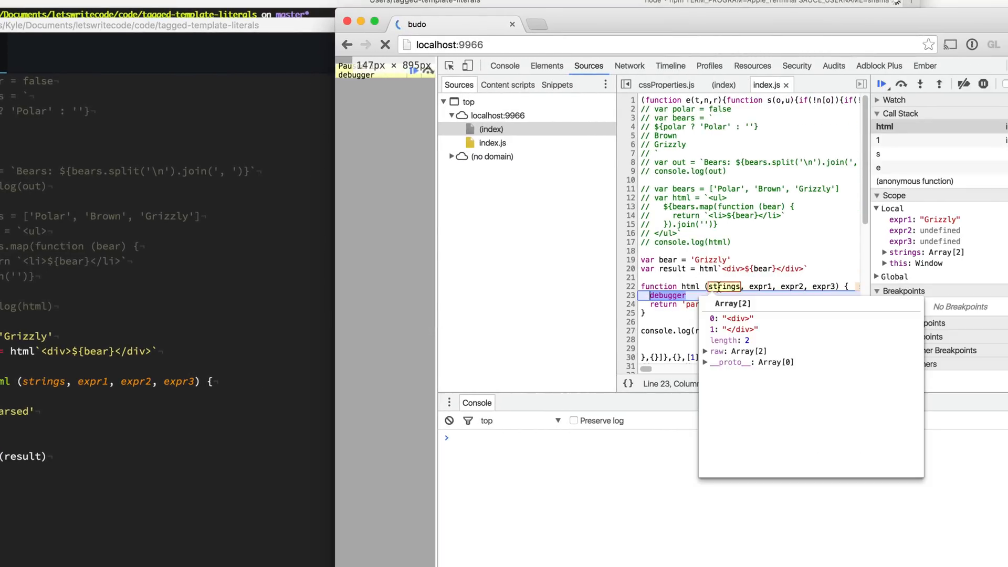
pyautogui.moveTo(744, 329)
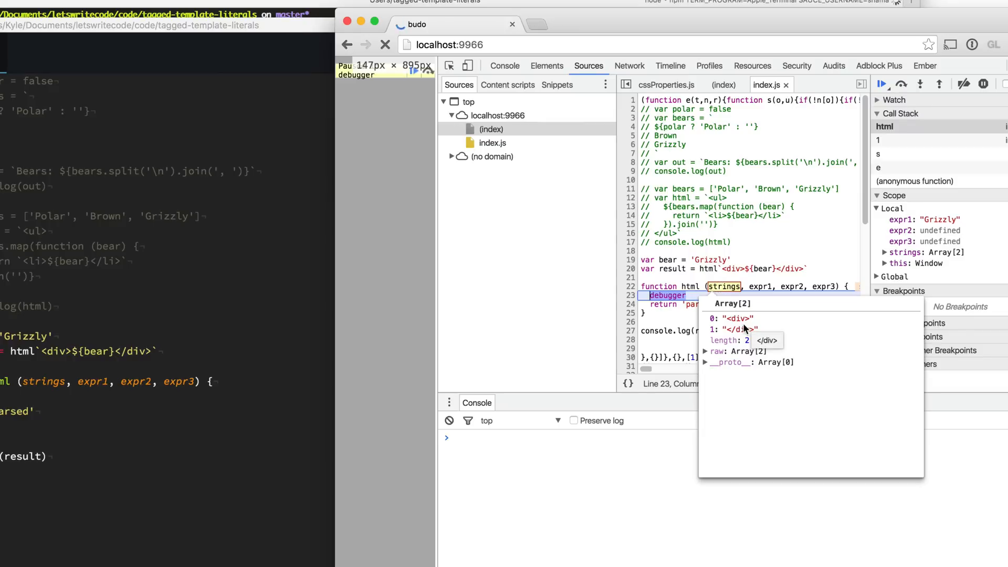
pyautogui.moveTo(741, 318)
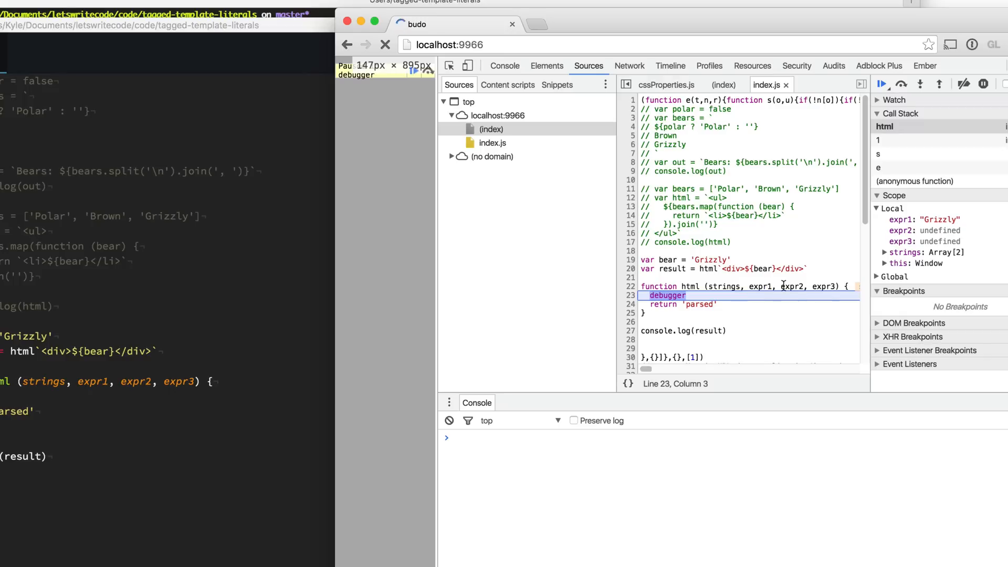
pyautogui.moveTo(823, 286)
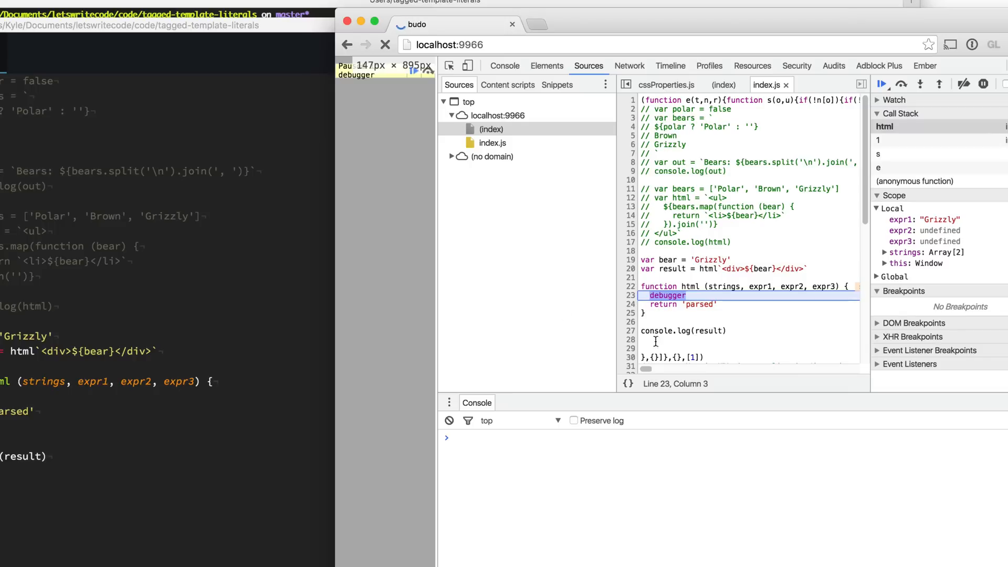
# Resume the paused script in DevTools so the console prints 'parsed'
pyautogui.click(682, 304)
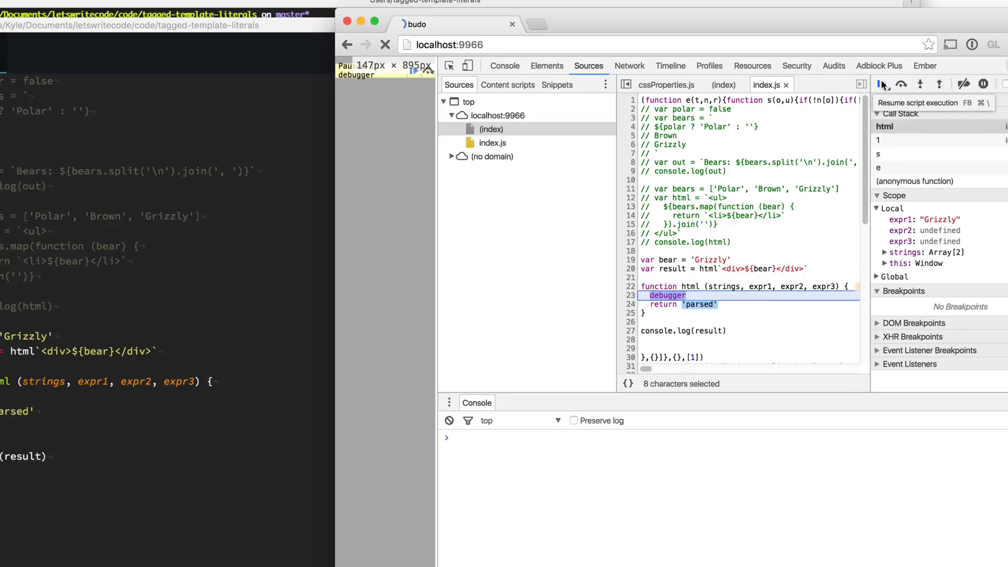
pyautogui.click(881, 84)
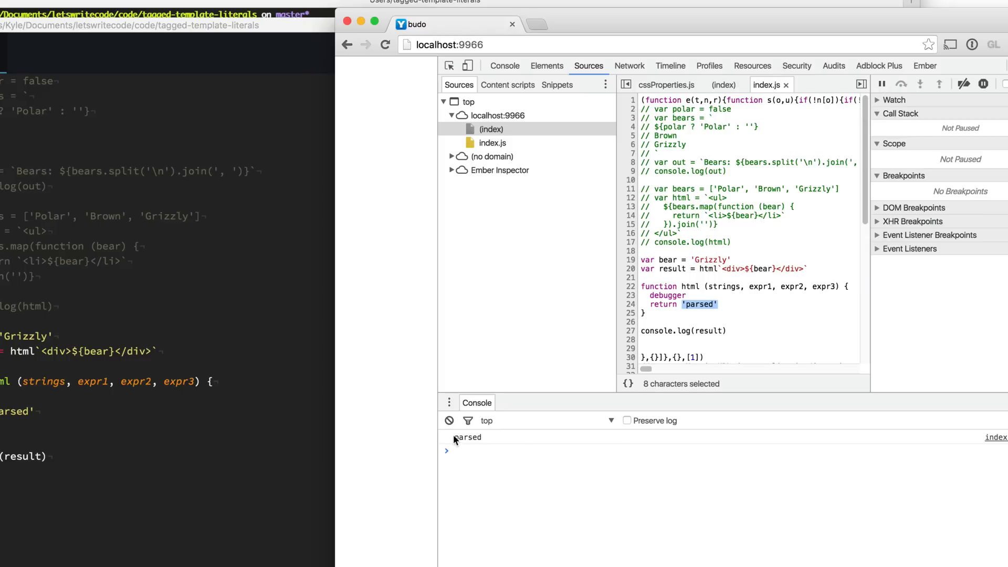
pyautogui.doubleClick(467, 437)
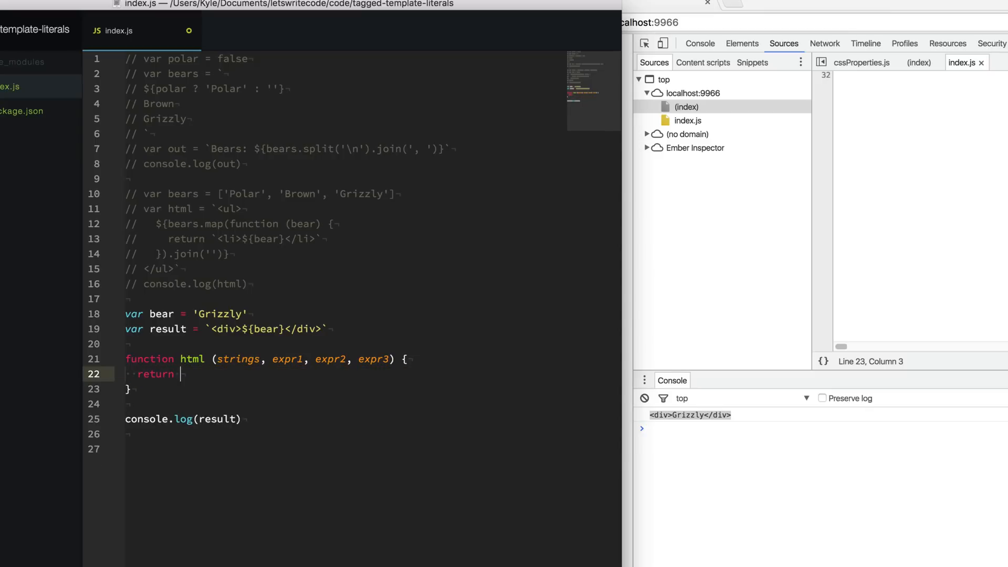
# Make html return a function that creates a div, sets its textContent to expr1, and returns it
pyautogui.write('function () {')
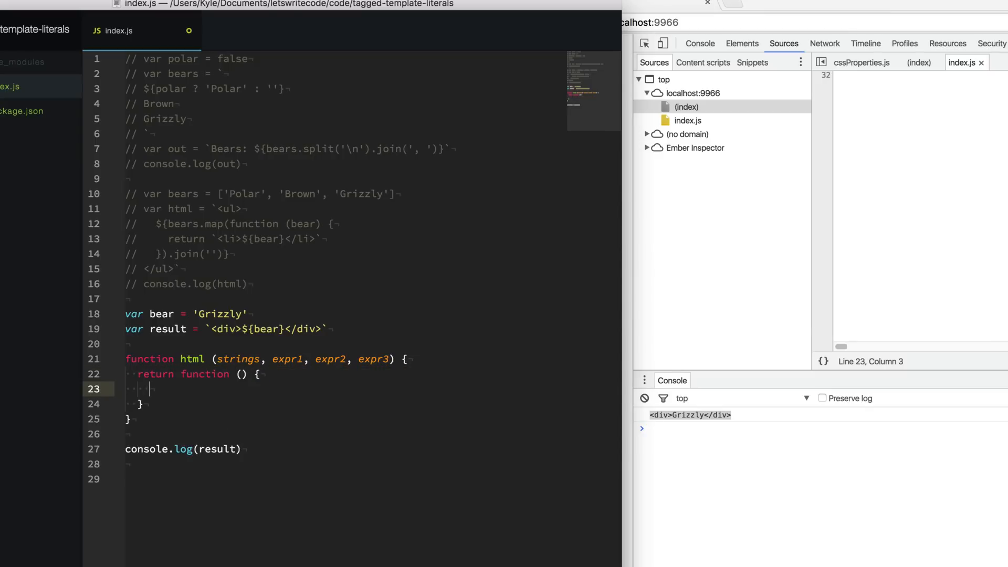
pyautogui.write('var')
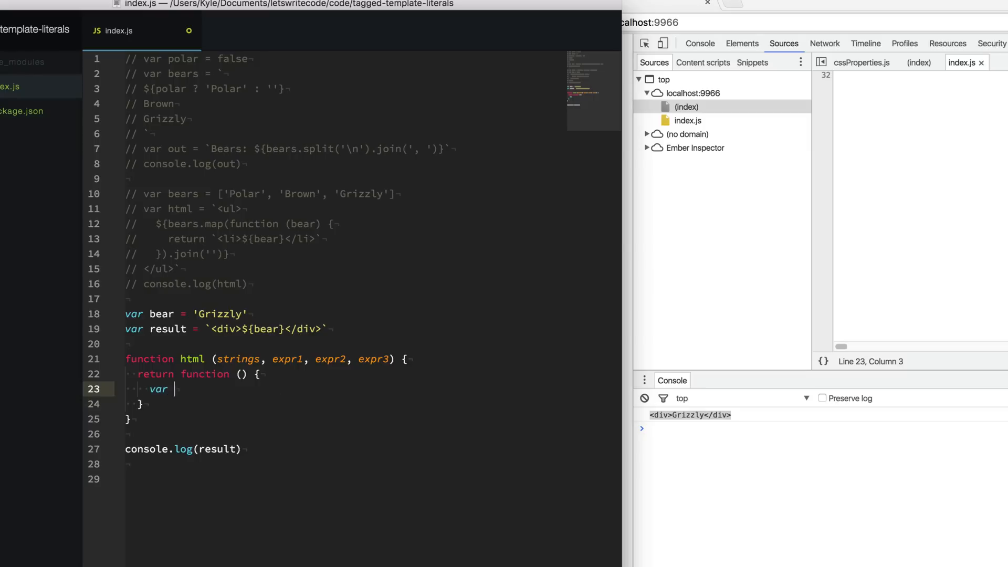
pyautogui.write('el = document.')
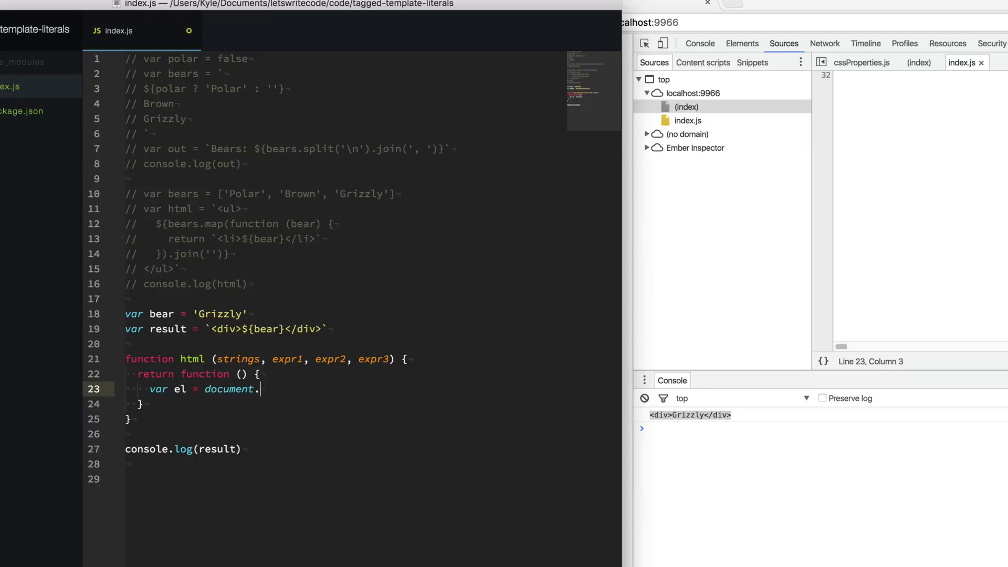
pyautogui.write('createE')
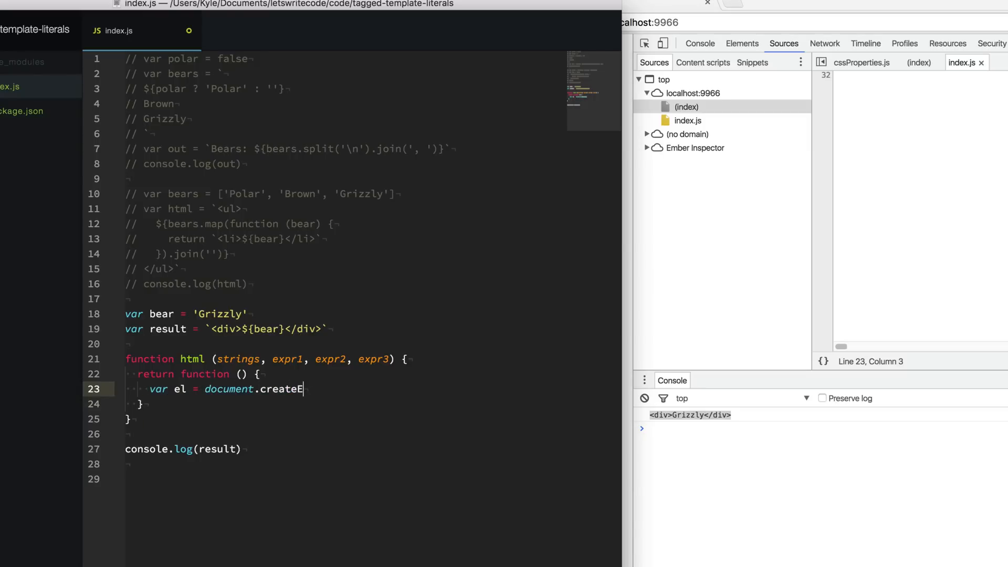
pyautogui.write("lement('d')")
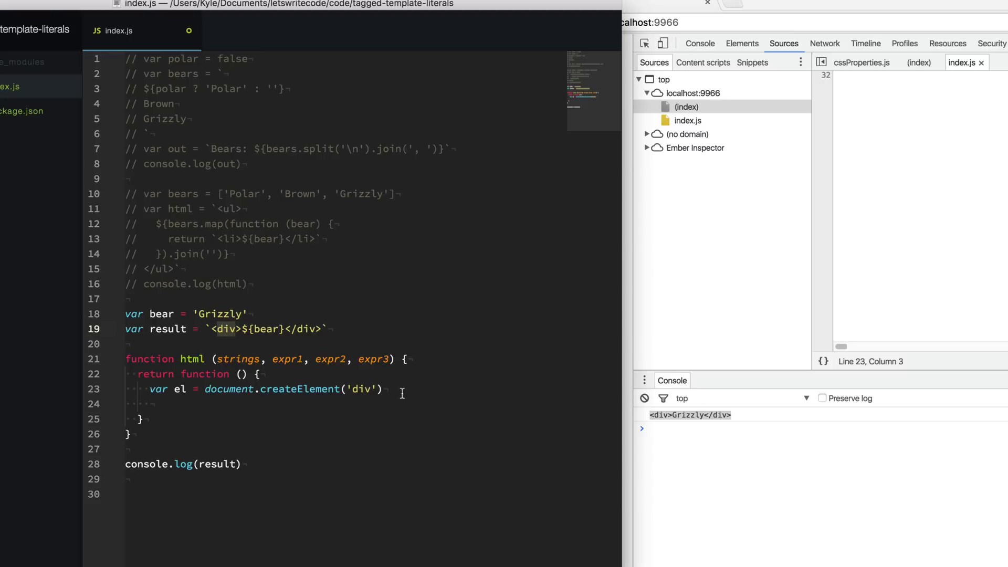
pyautogui.write('el.')
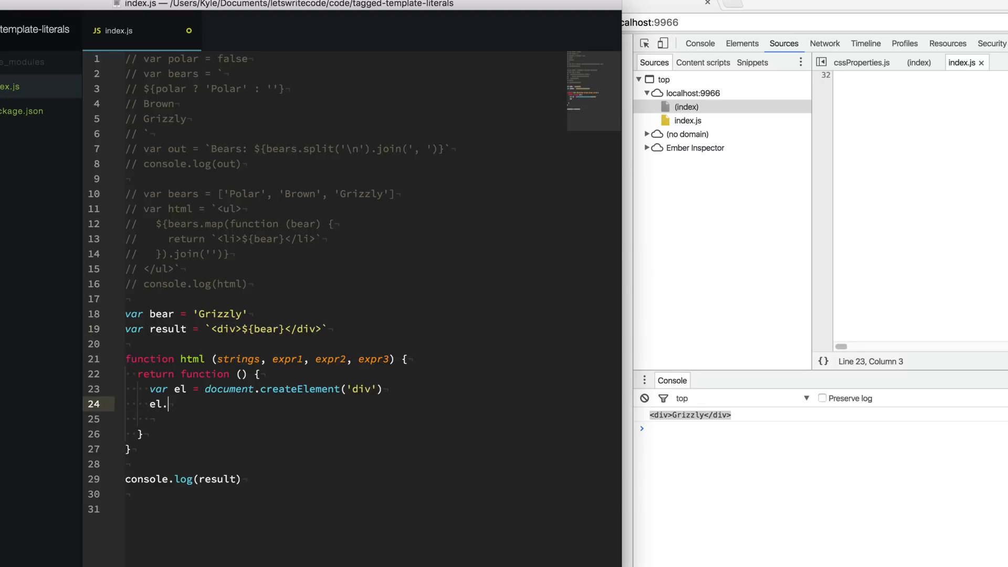
pyautogui.write('textConect')
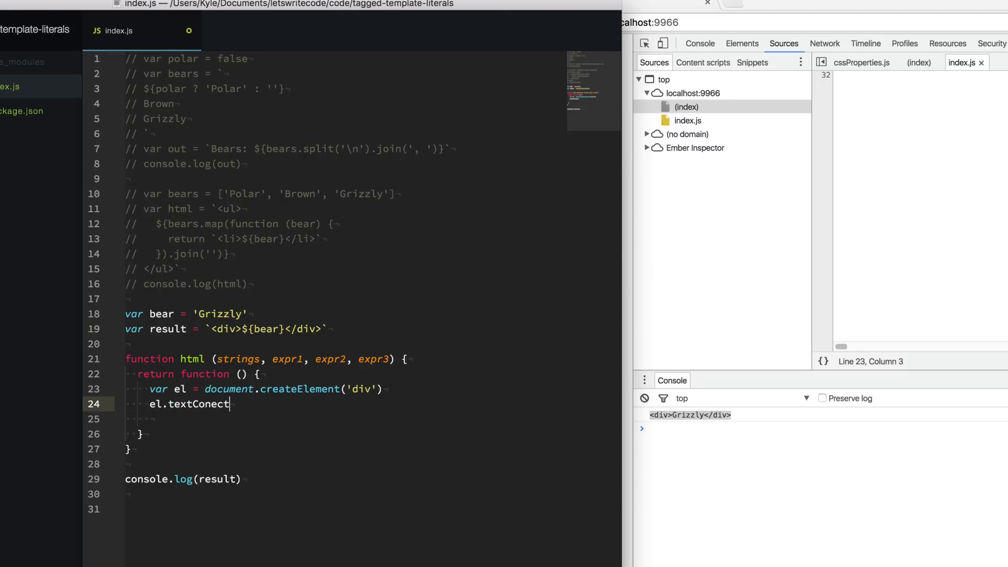
pyautogui.write('ent =')
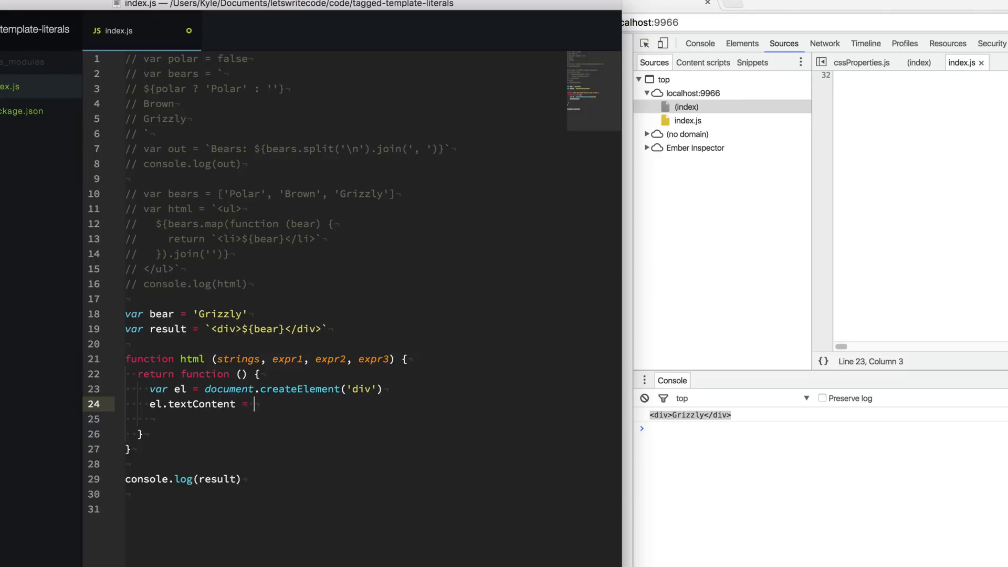
pyautogui.write('expr1')
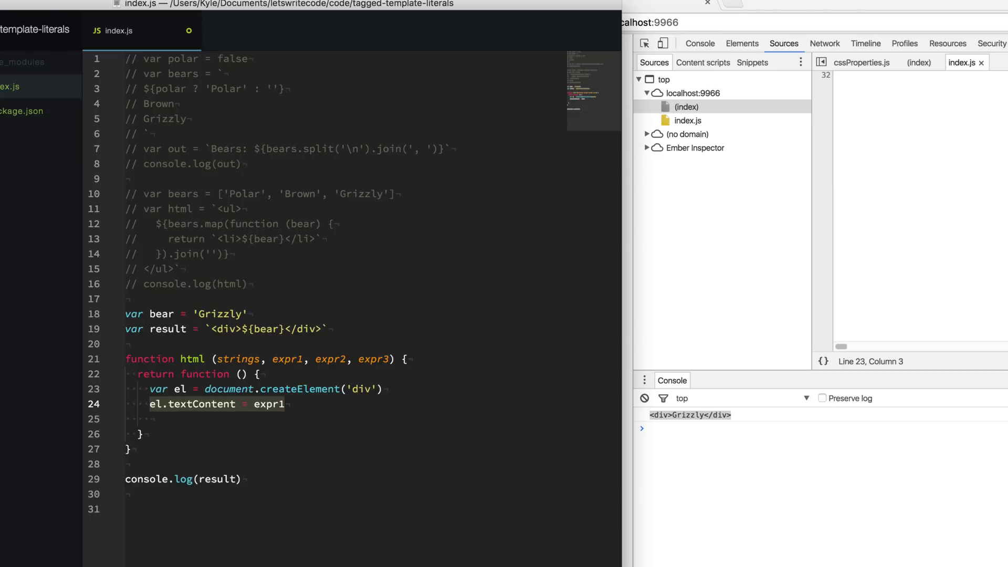
pyautogui.moveTo(263, 329)
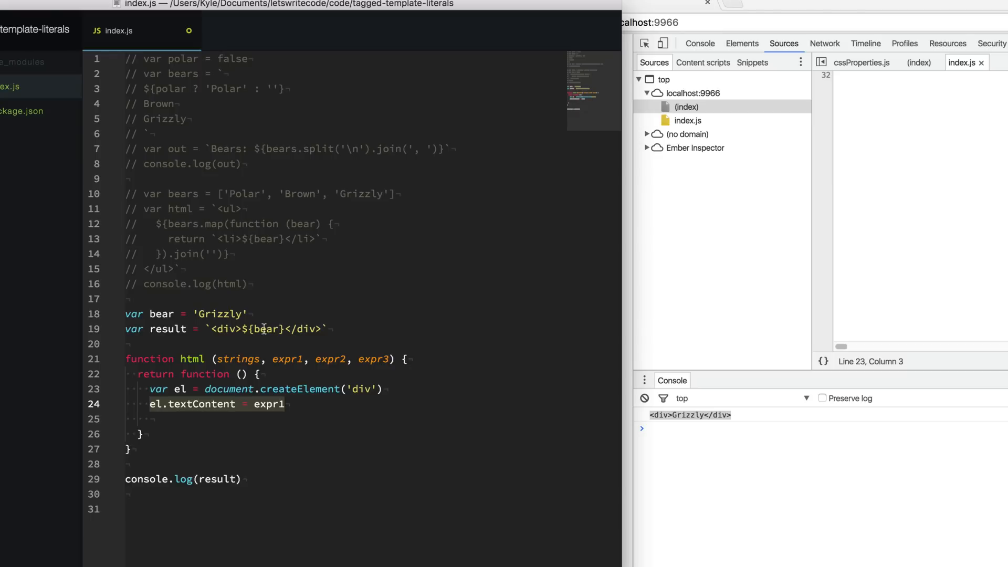
pyautogui.moveTo(327, 404)
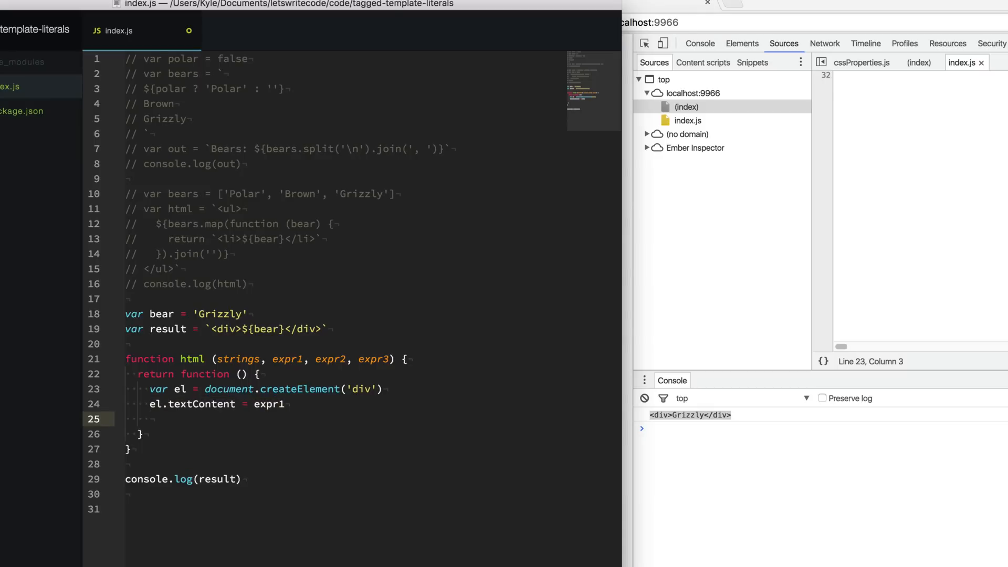
pyautogui.write('return')
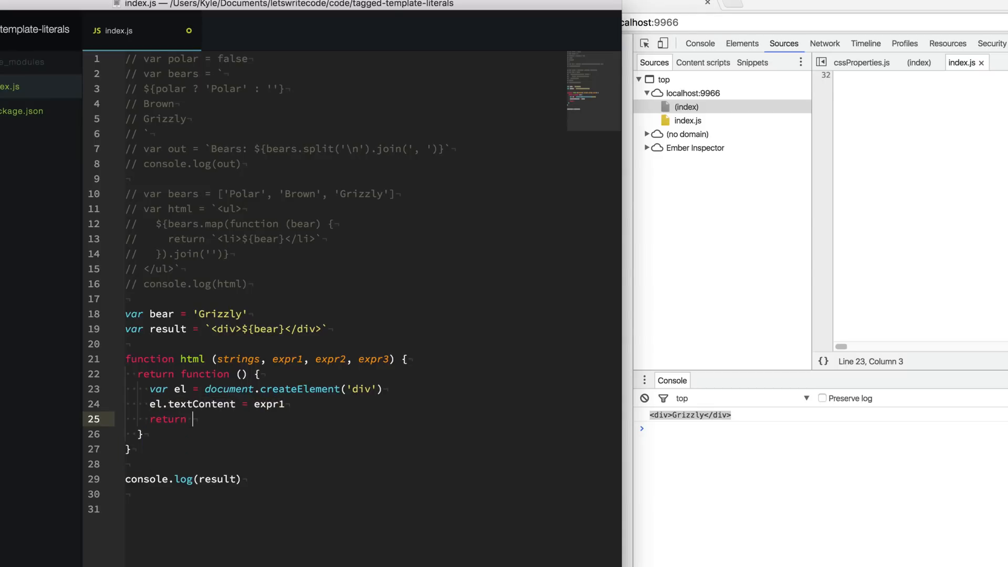
pyautogui.write('el')
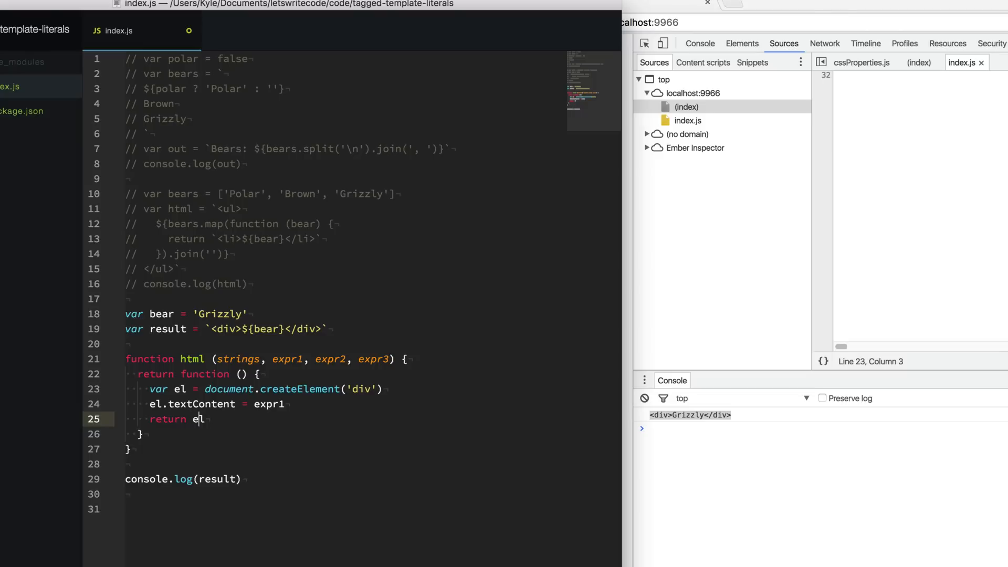
# Prefix the result template literal with the 'html' tag
pyautogui.click(149, 358)
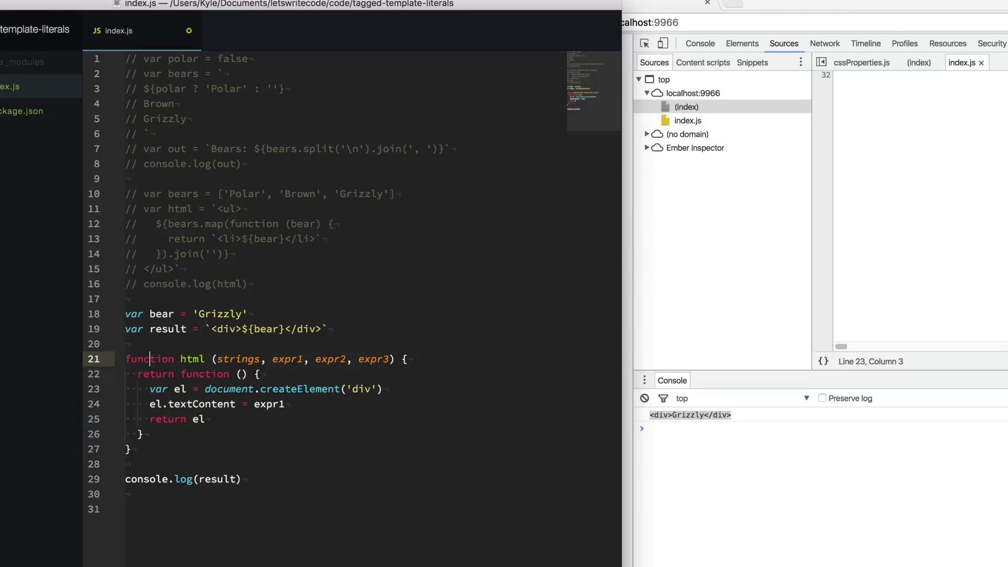
pyautogui.write('h')
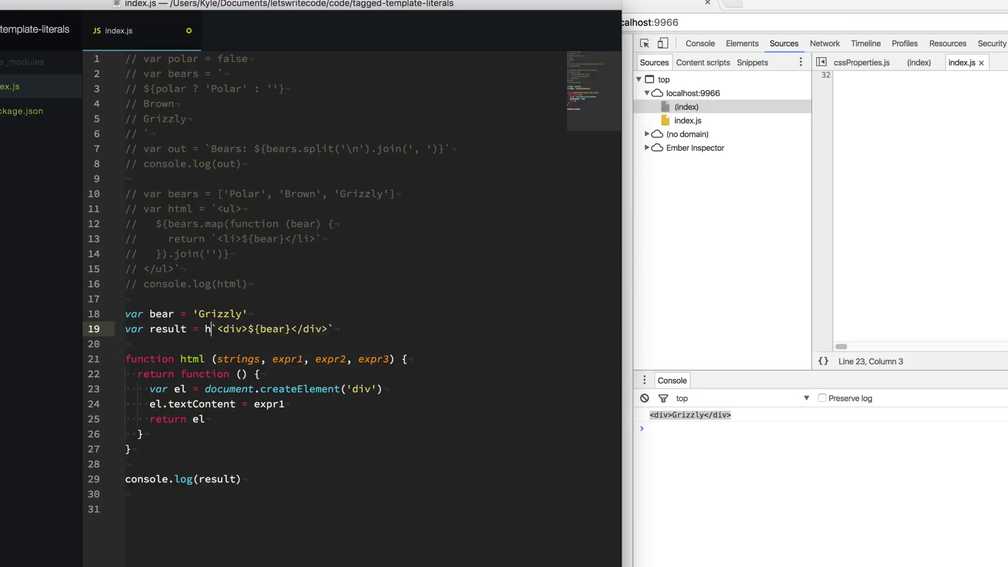
pyautogui.write('tml')
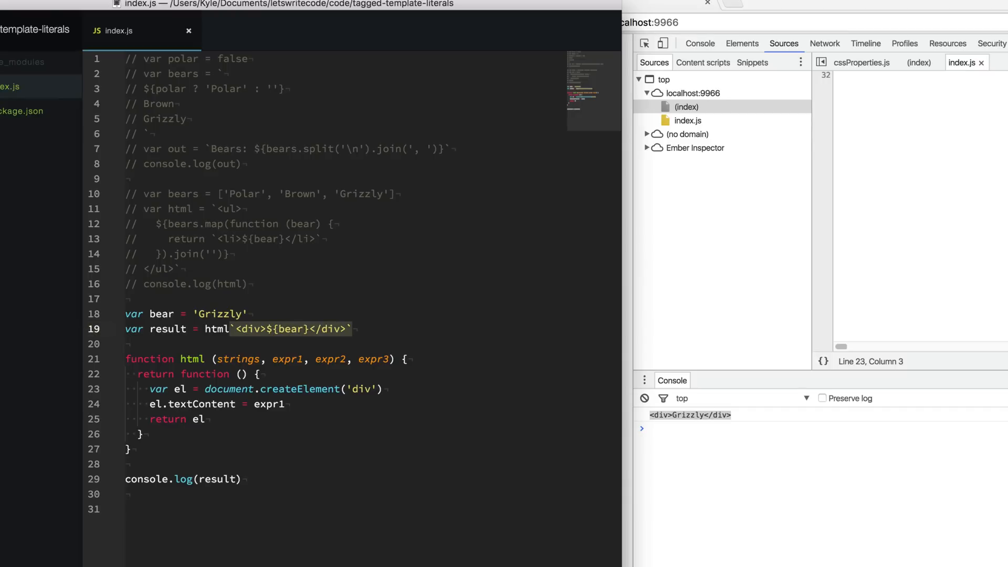
# Rename result to createElement and append createElement() to document.body instead of logging
pyautogui.click(204, 418)
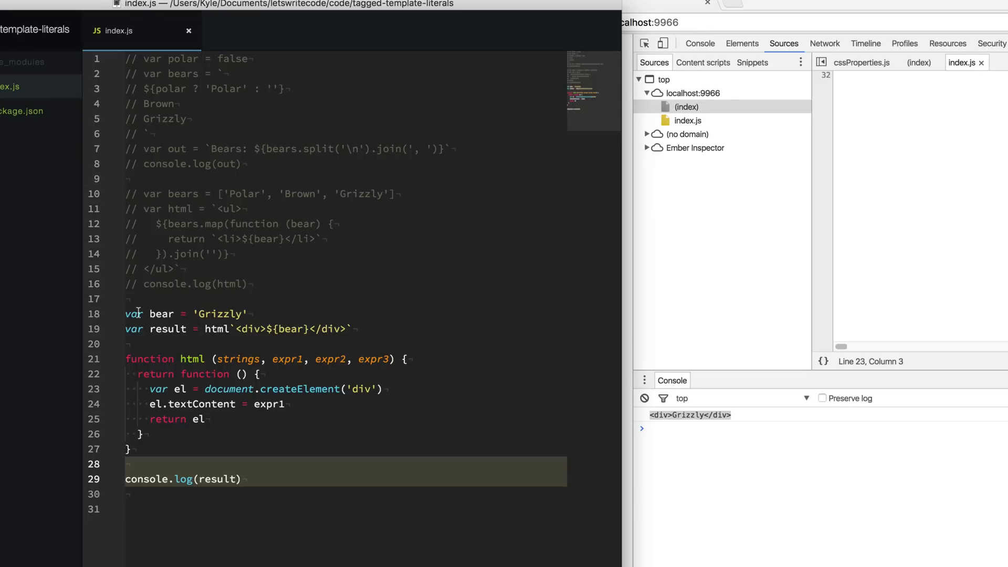
pyautogui.write('createElement')
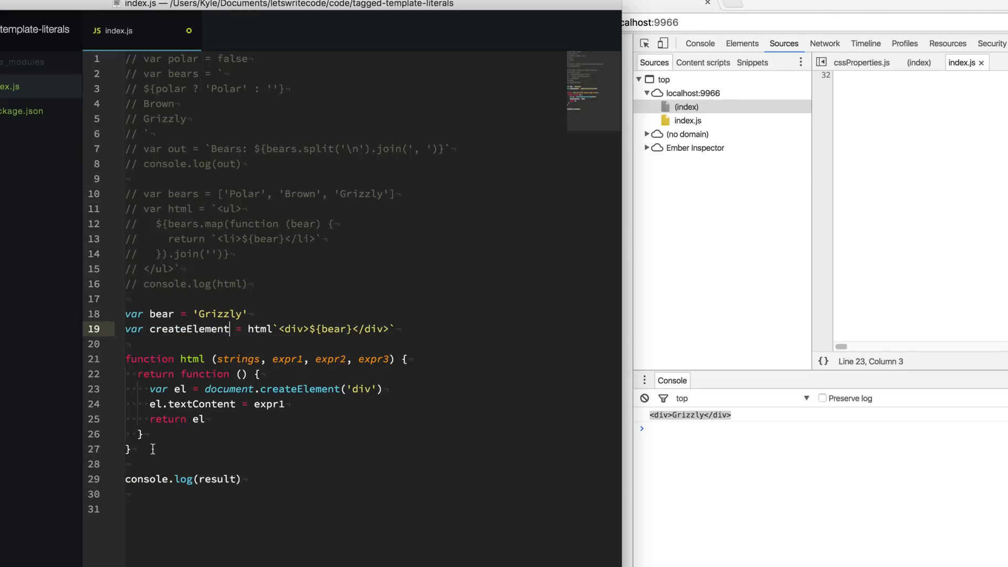
pyautogui.write('document.body.append')
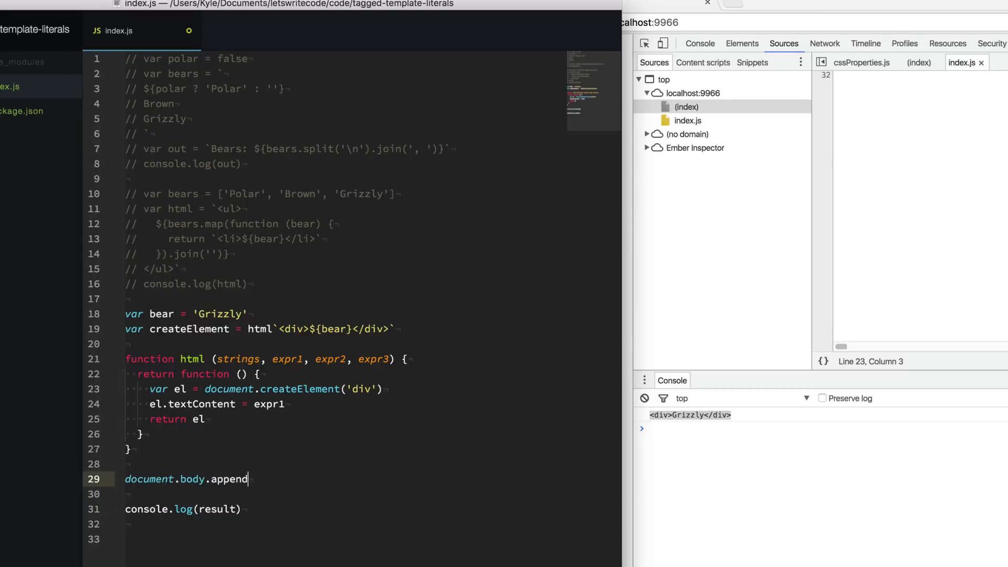
pyautogui.write('Child(createElement(')
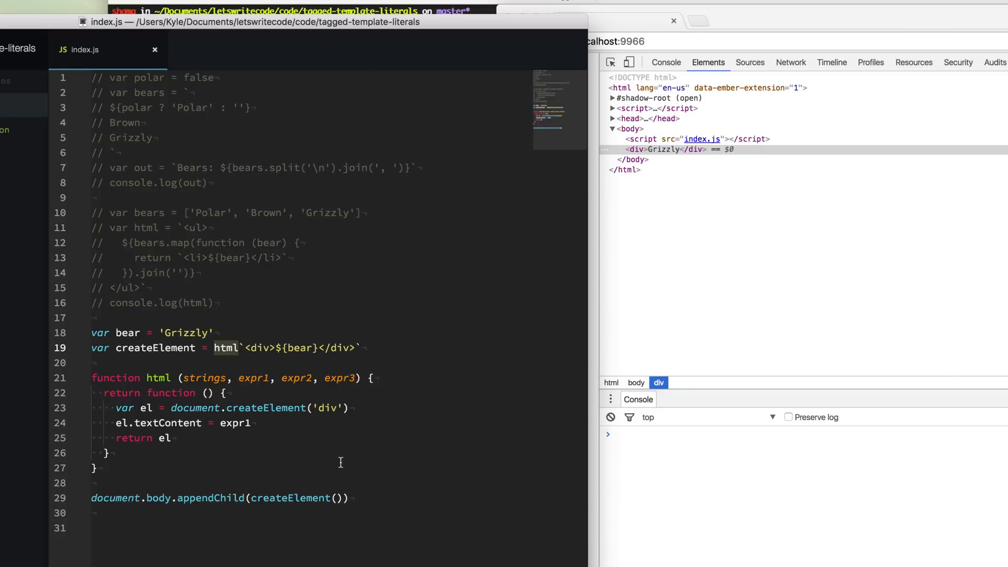
pyautogui.moveTo(165, 395)
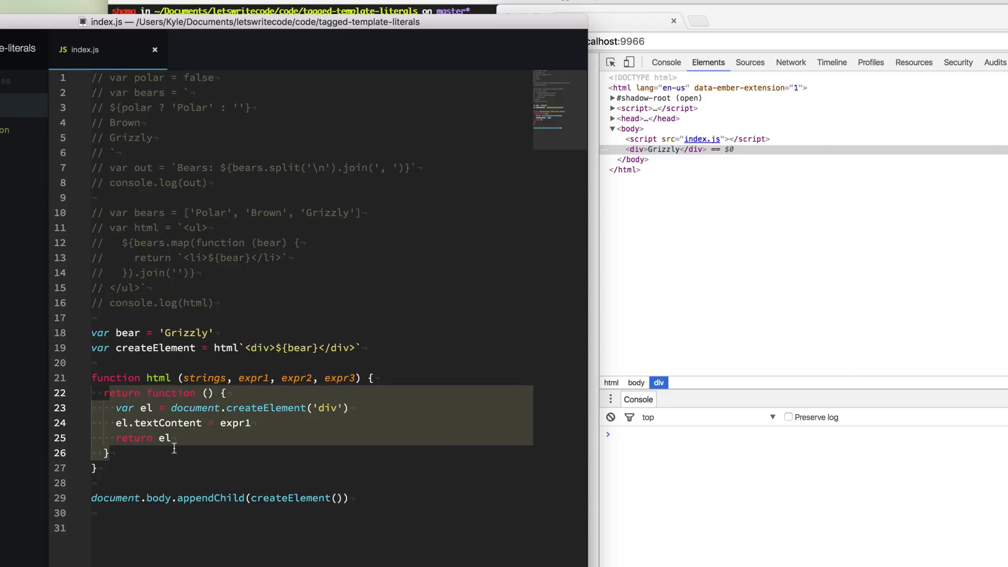
pyautogui.moveTo(277, 456)
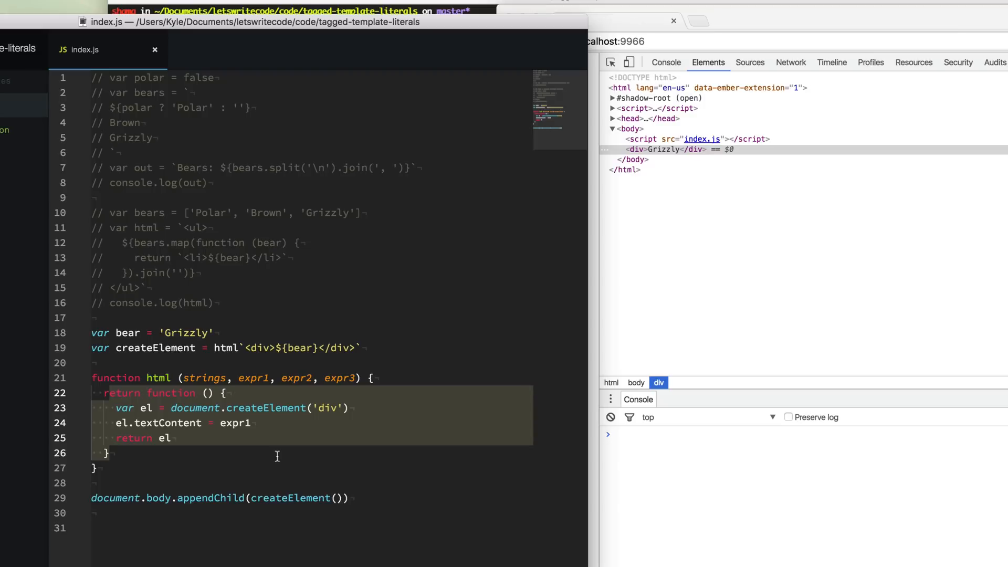
pyautogui.moveTo(610, 339)
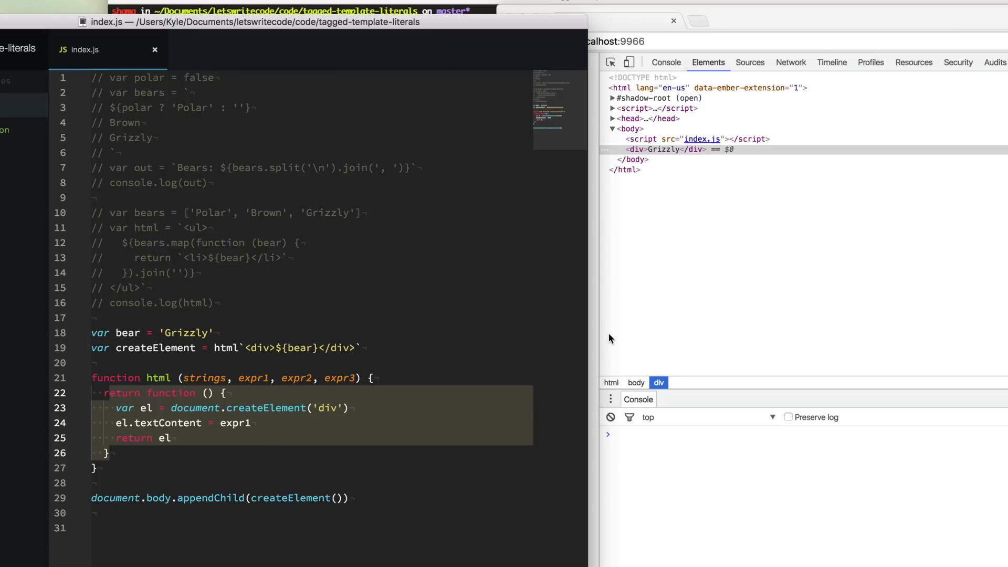